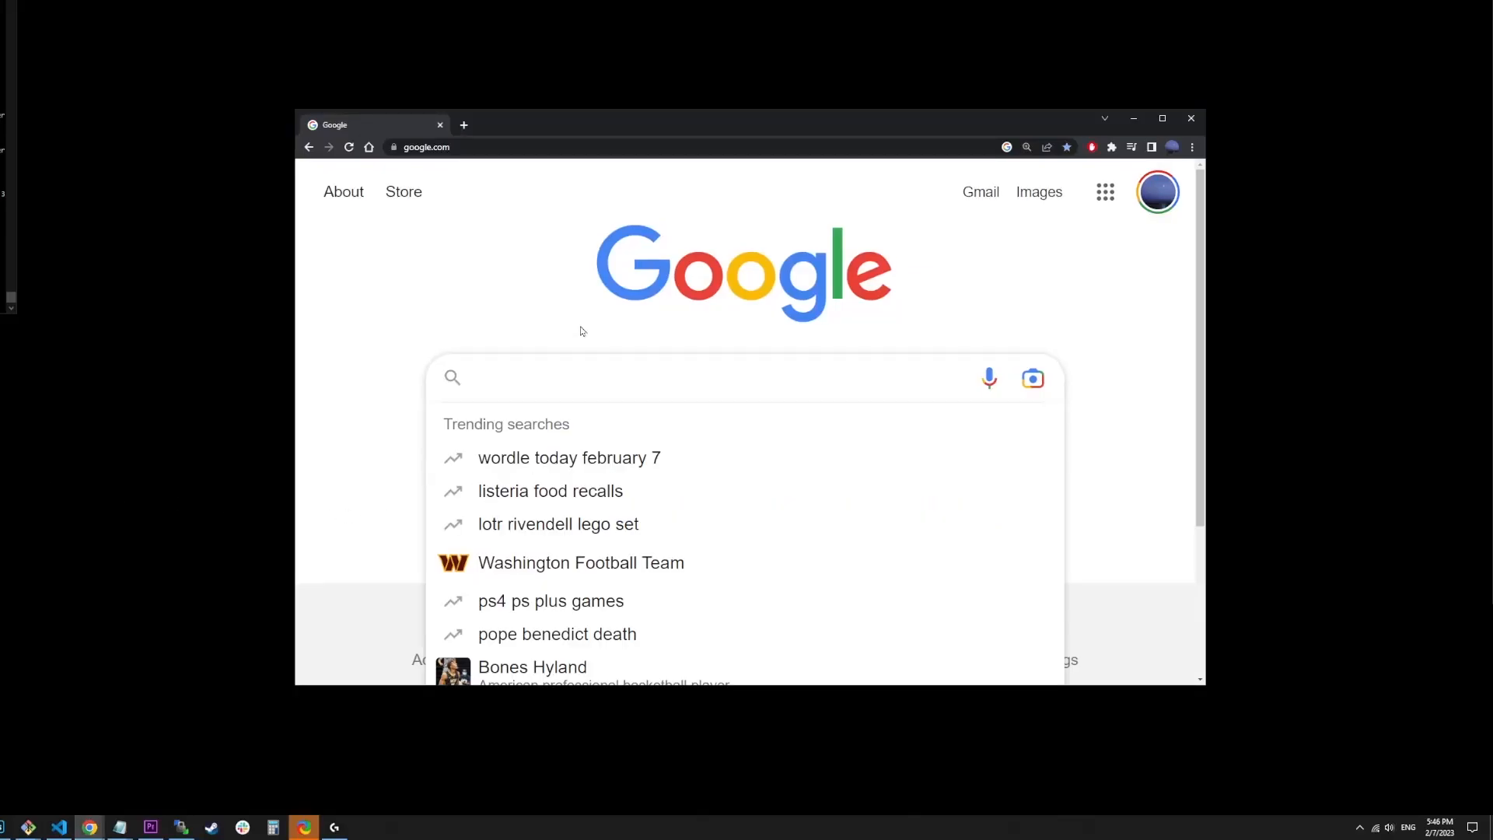
Search Google for 'github', reach GitHub's home page and begin Sign up.
text(github)
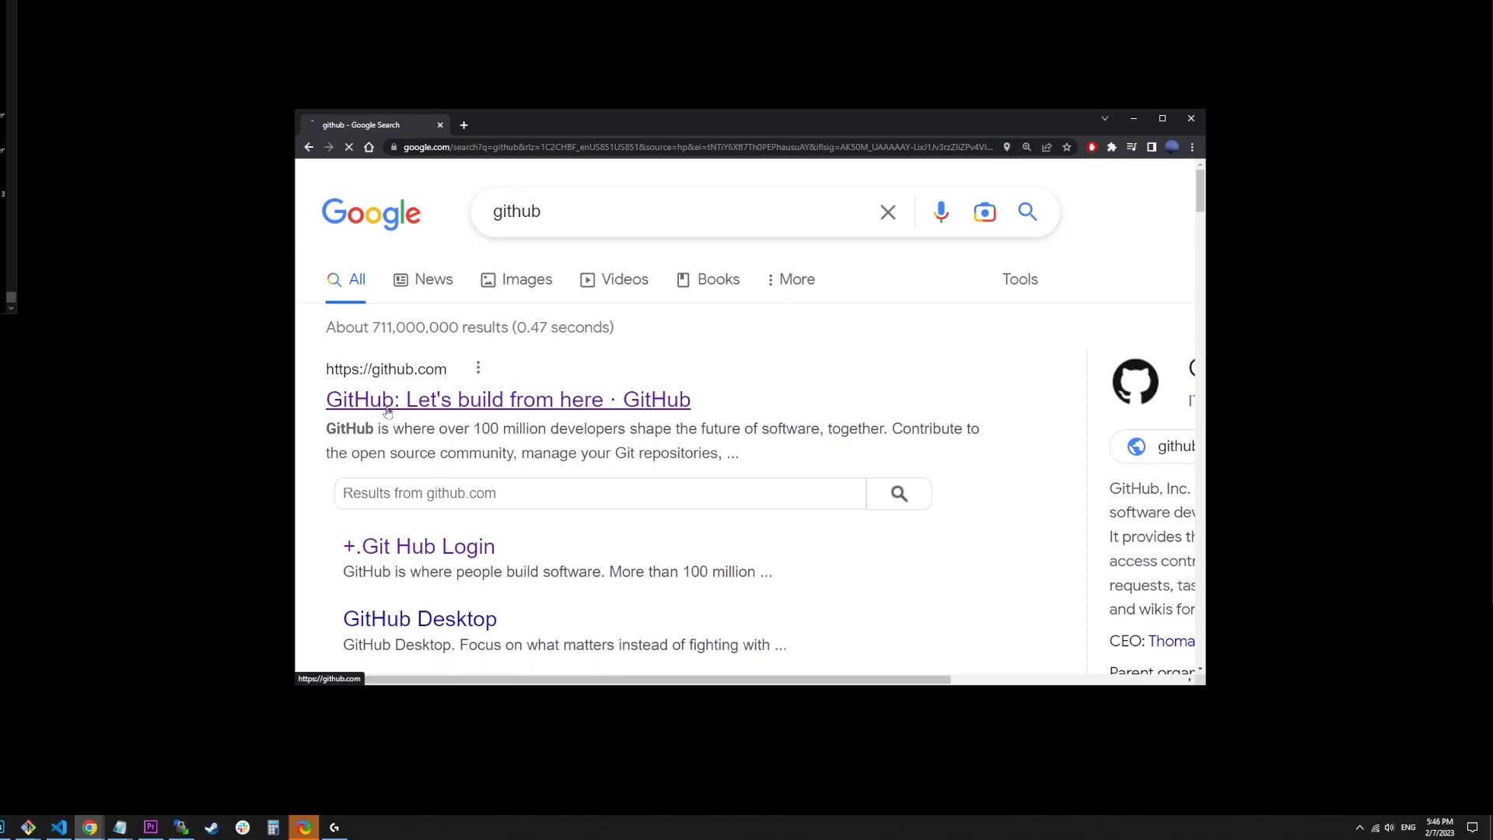
click(507, 400)
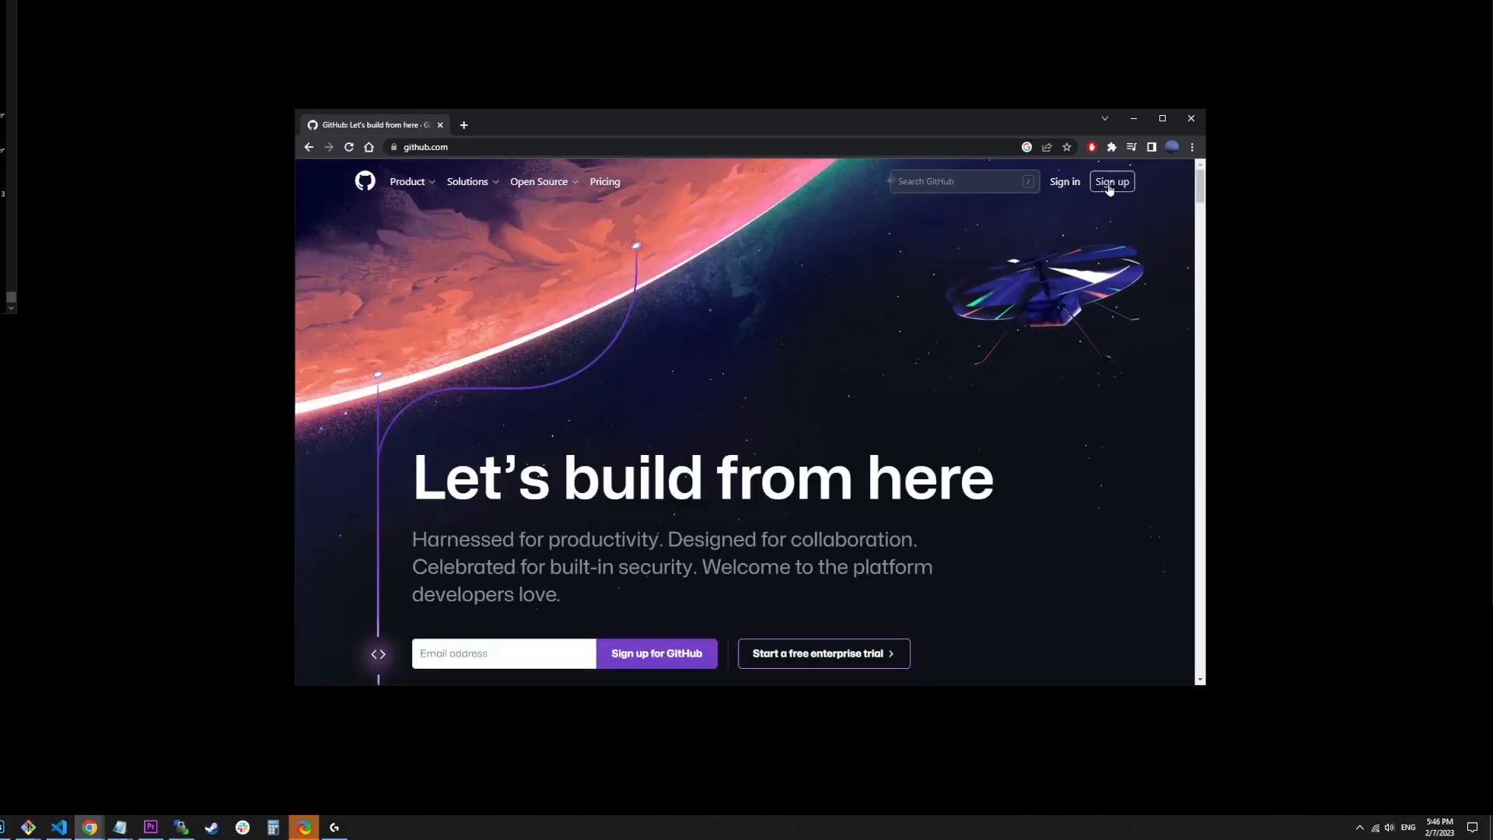
click(1110, 181)
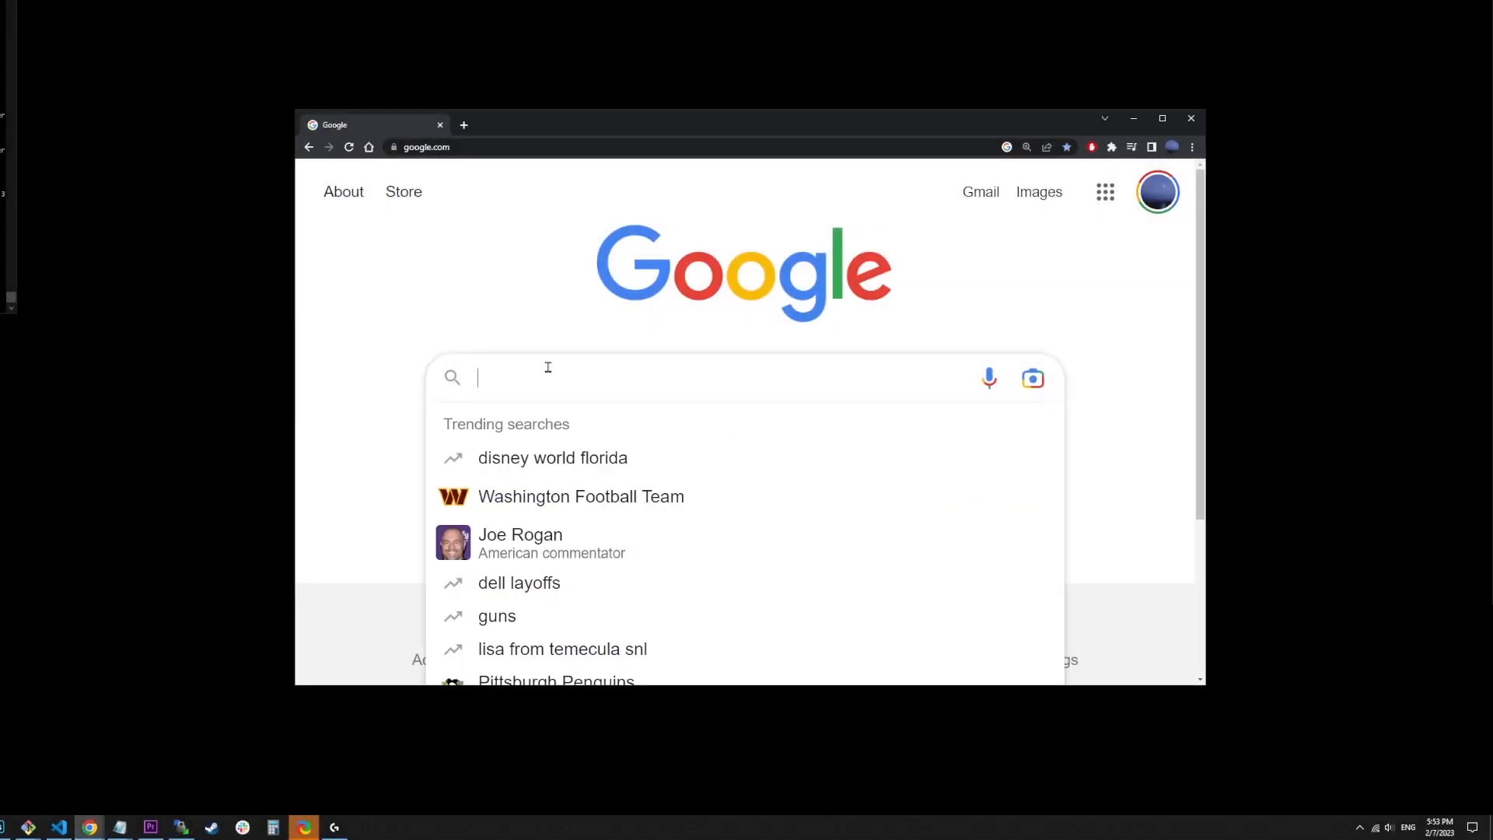
text(hugging face)
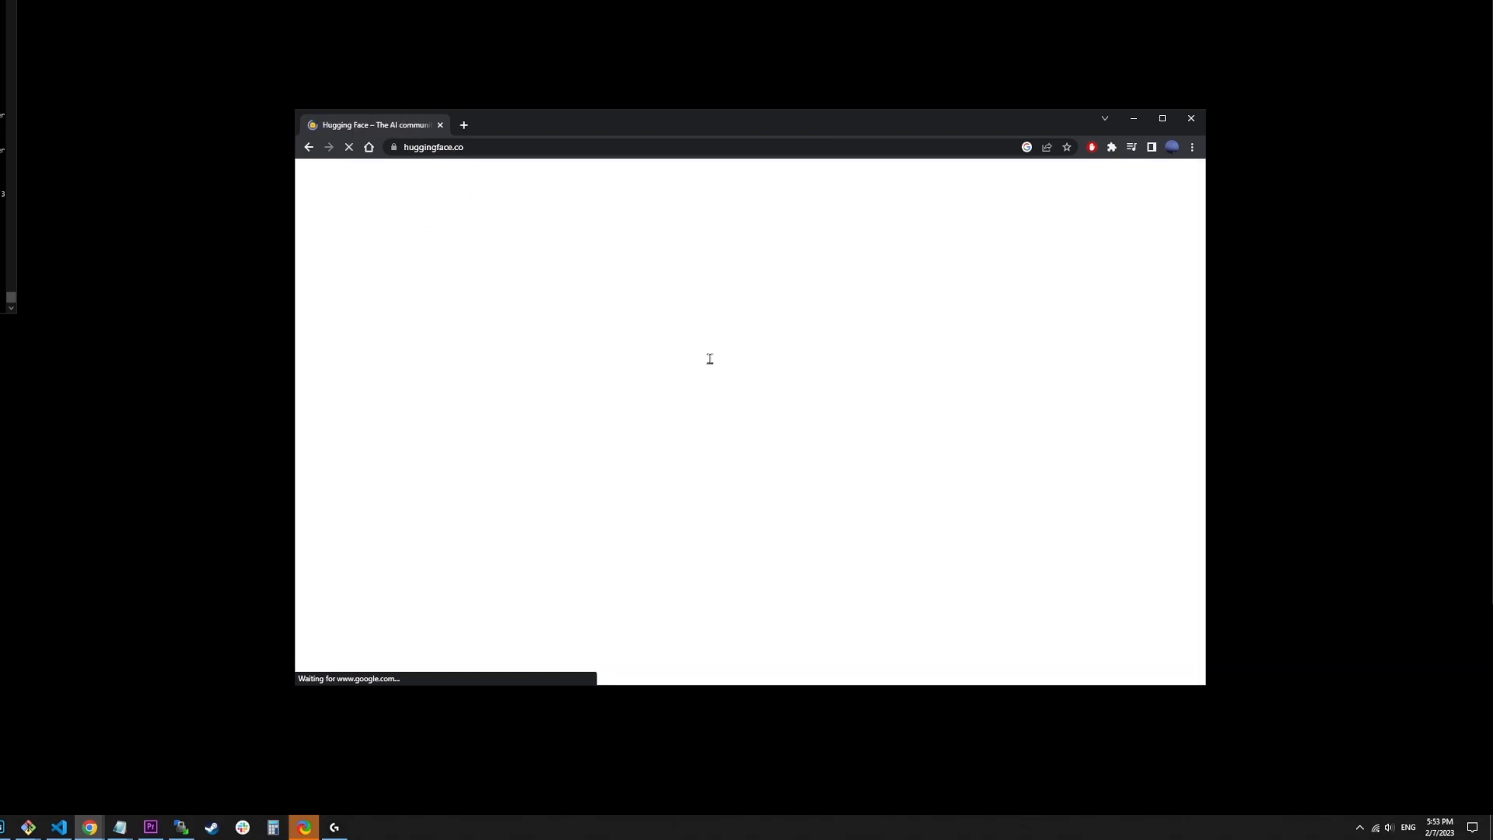
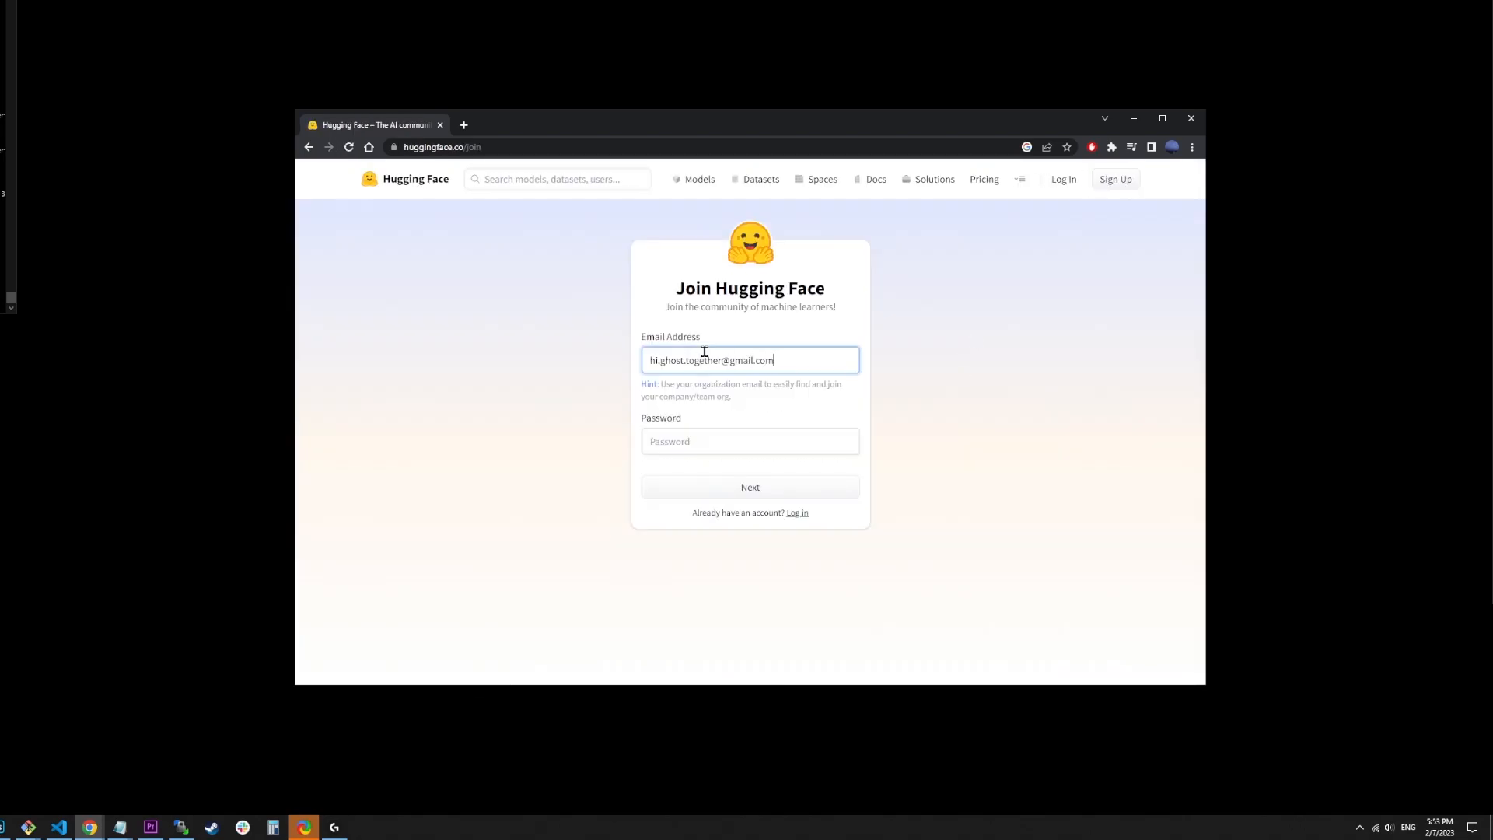
click(750, 487)
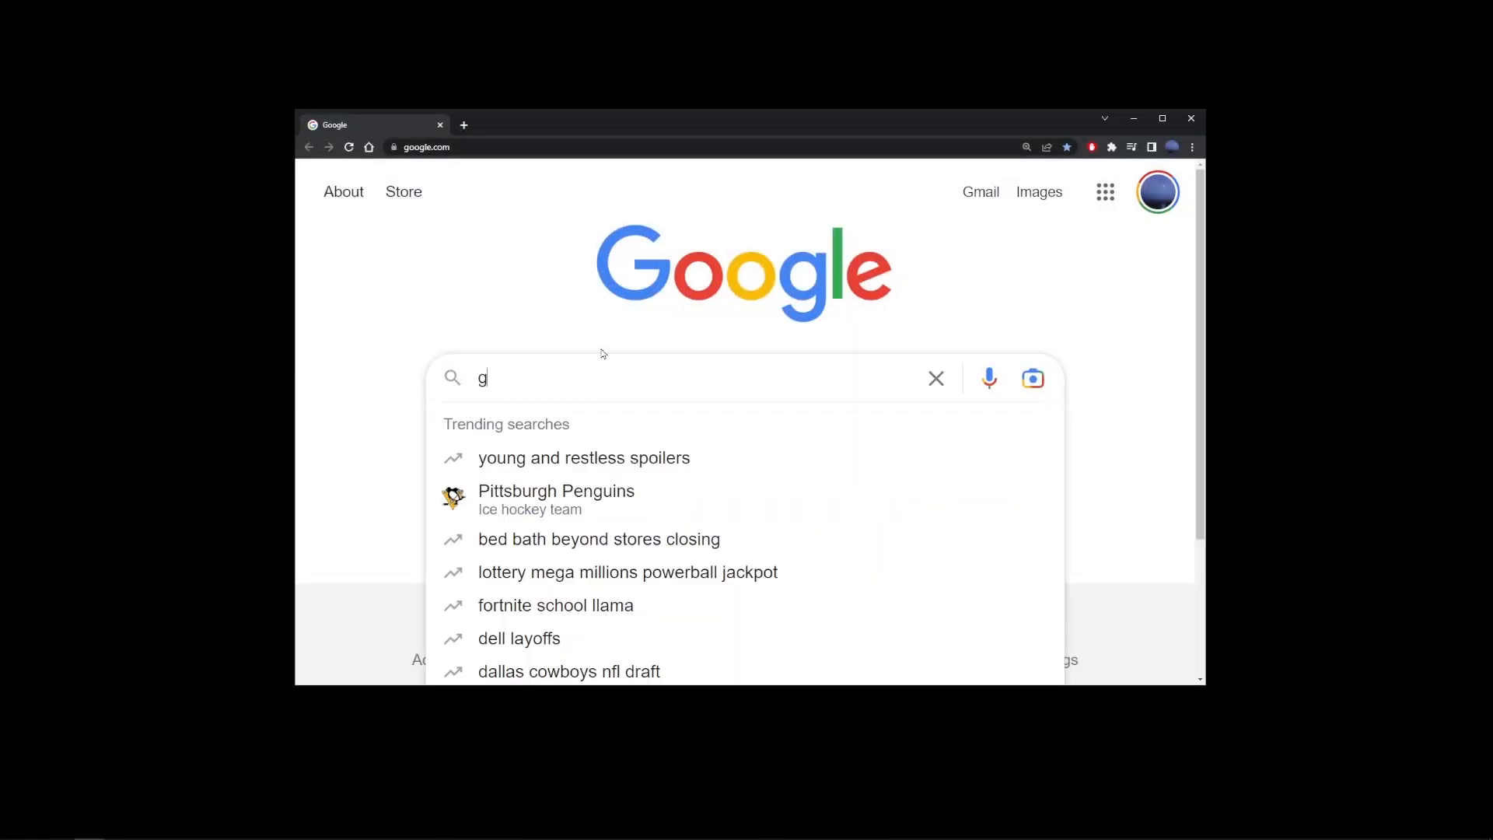
Search 'git for windows' and start downloading the Git for Windows installer.
text(git for windows)
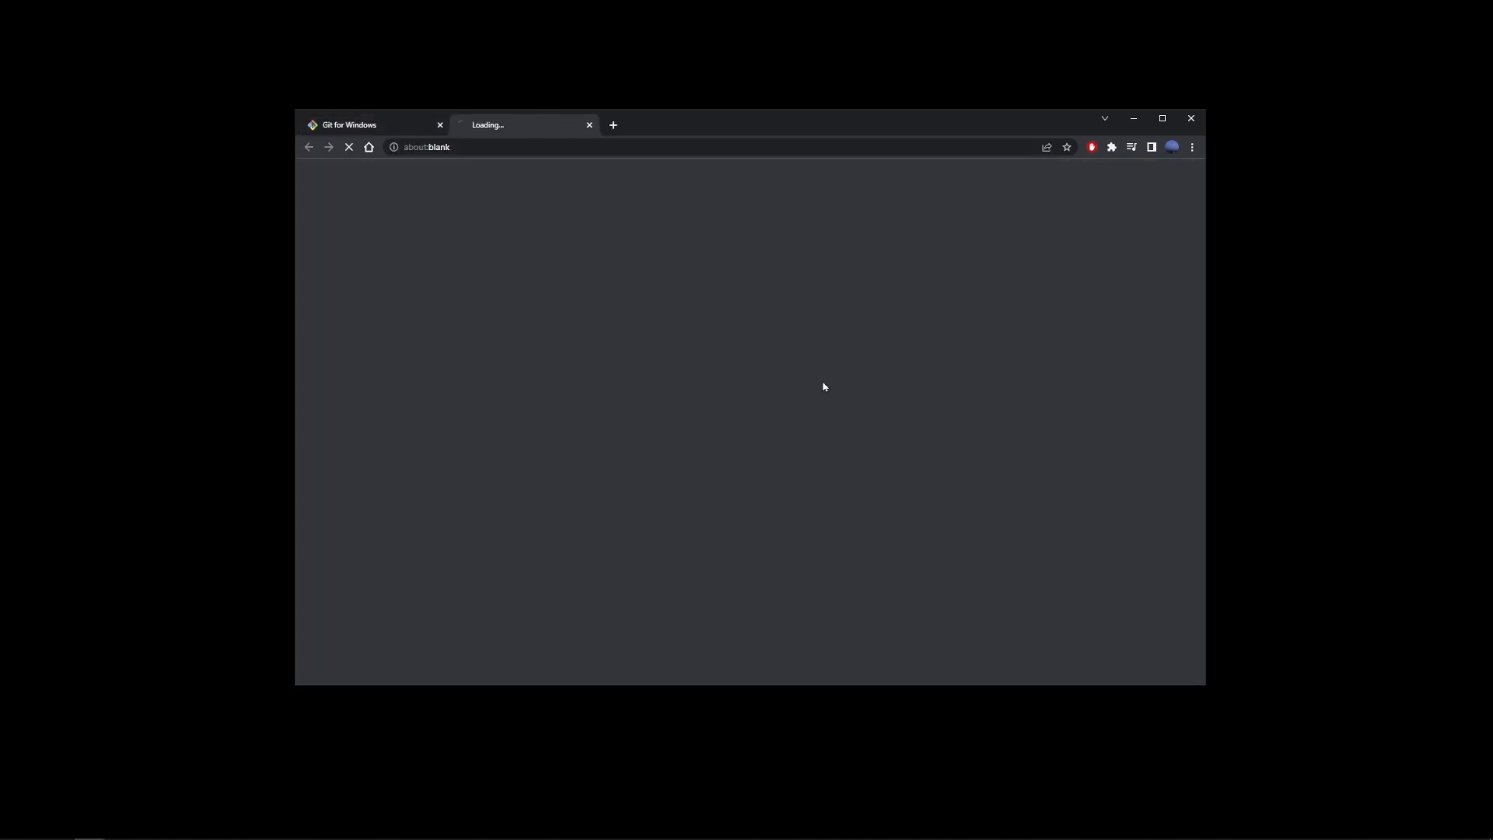
click(817, 376)
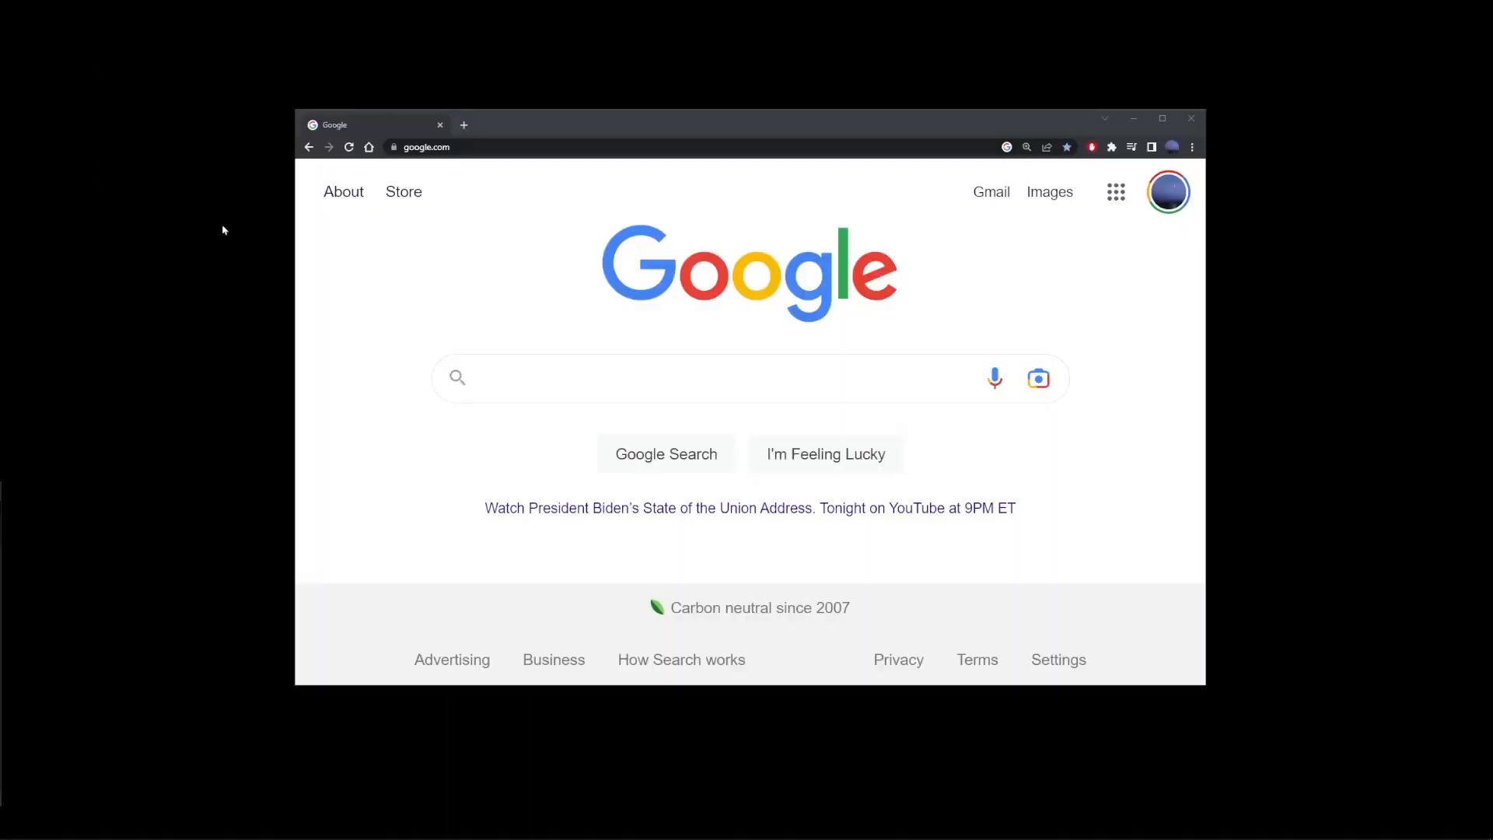
Search 'python download', reach Python.org and download the Python 3.11.1 Windows installer.
click(667, 376)
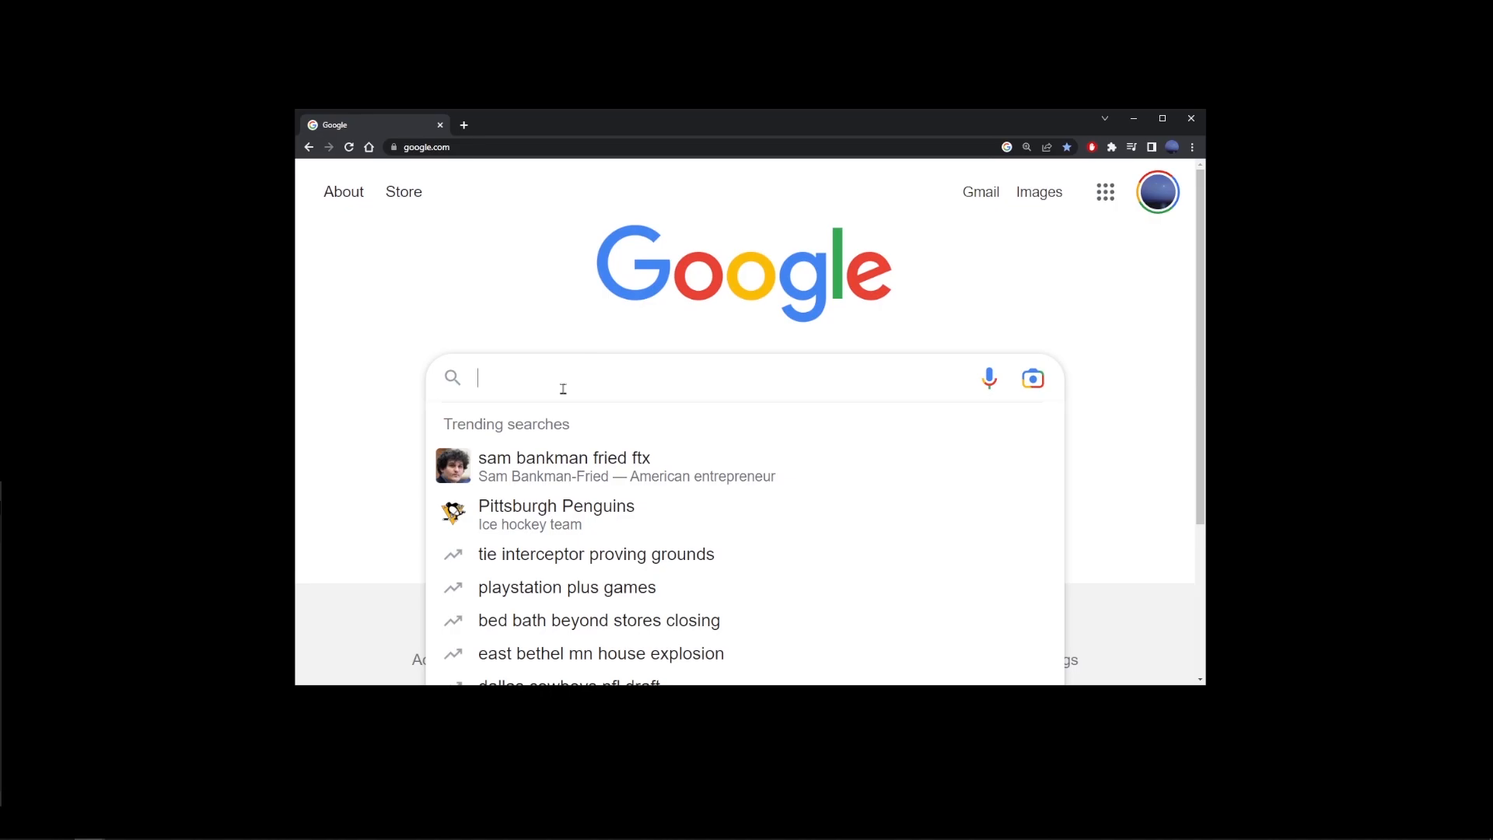
text(python do)
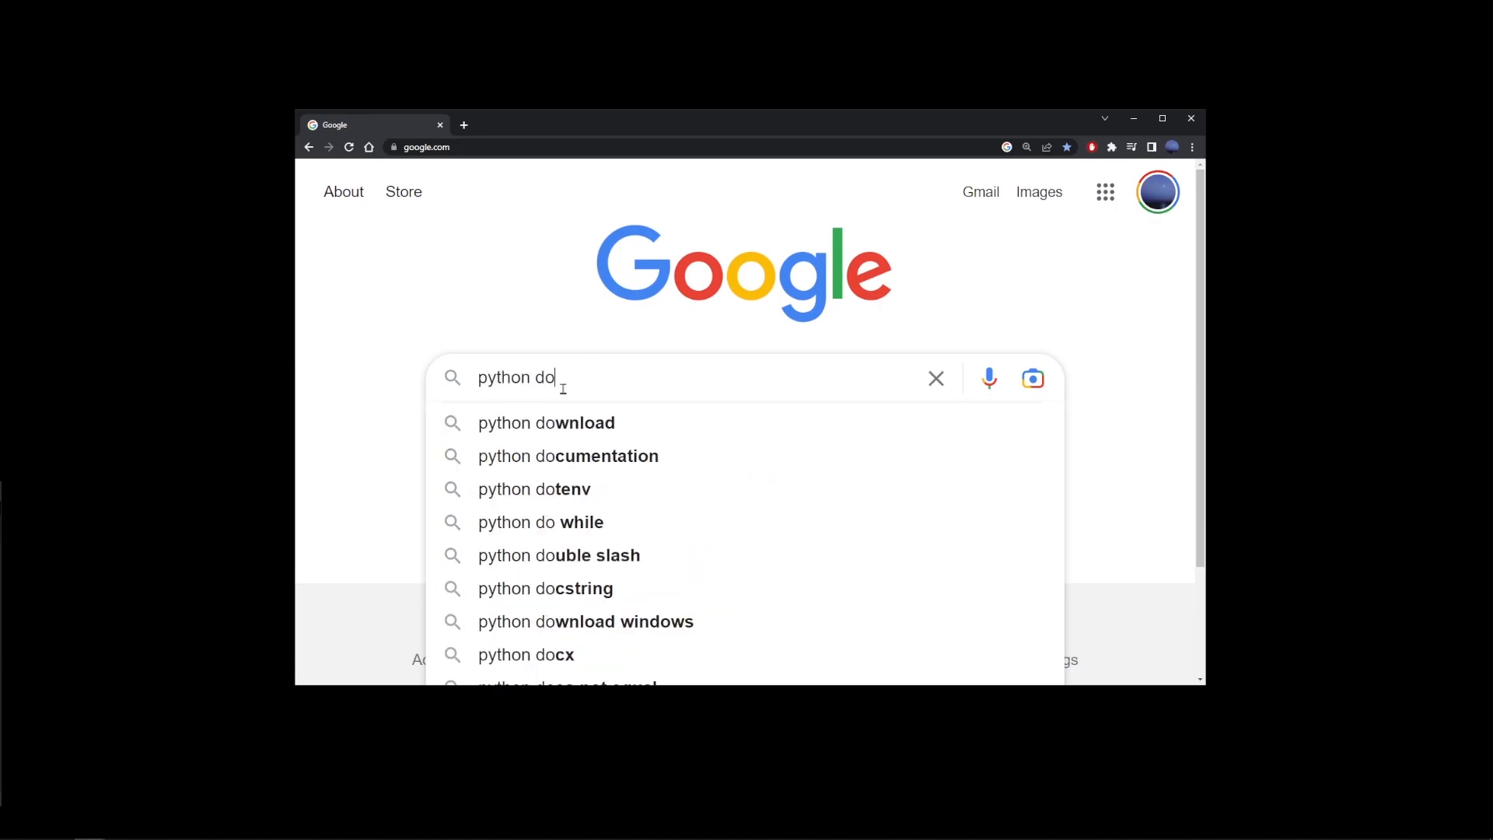
click(546, 421)
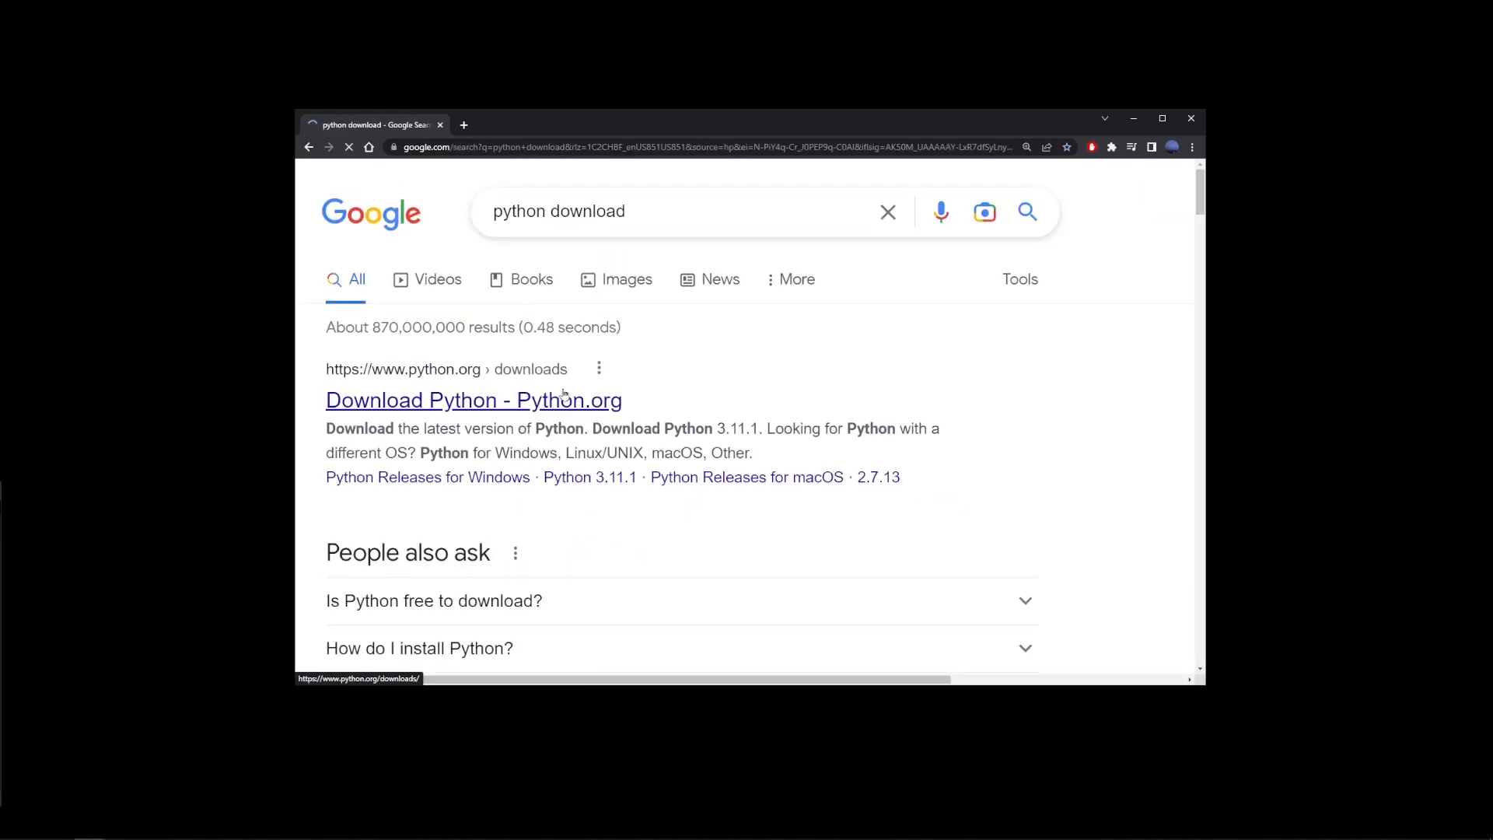
click(473, 400)
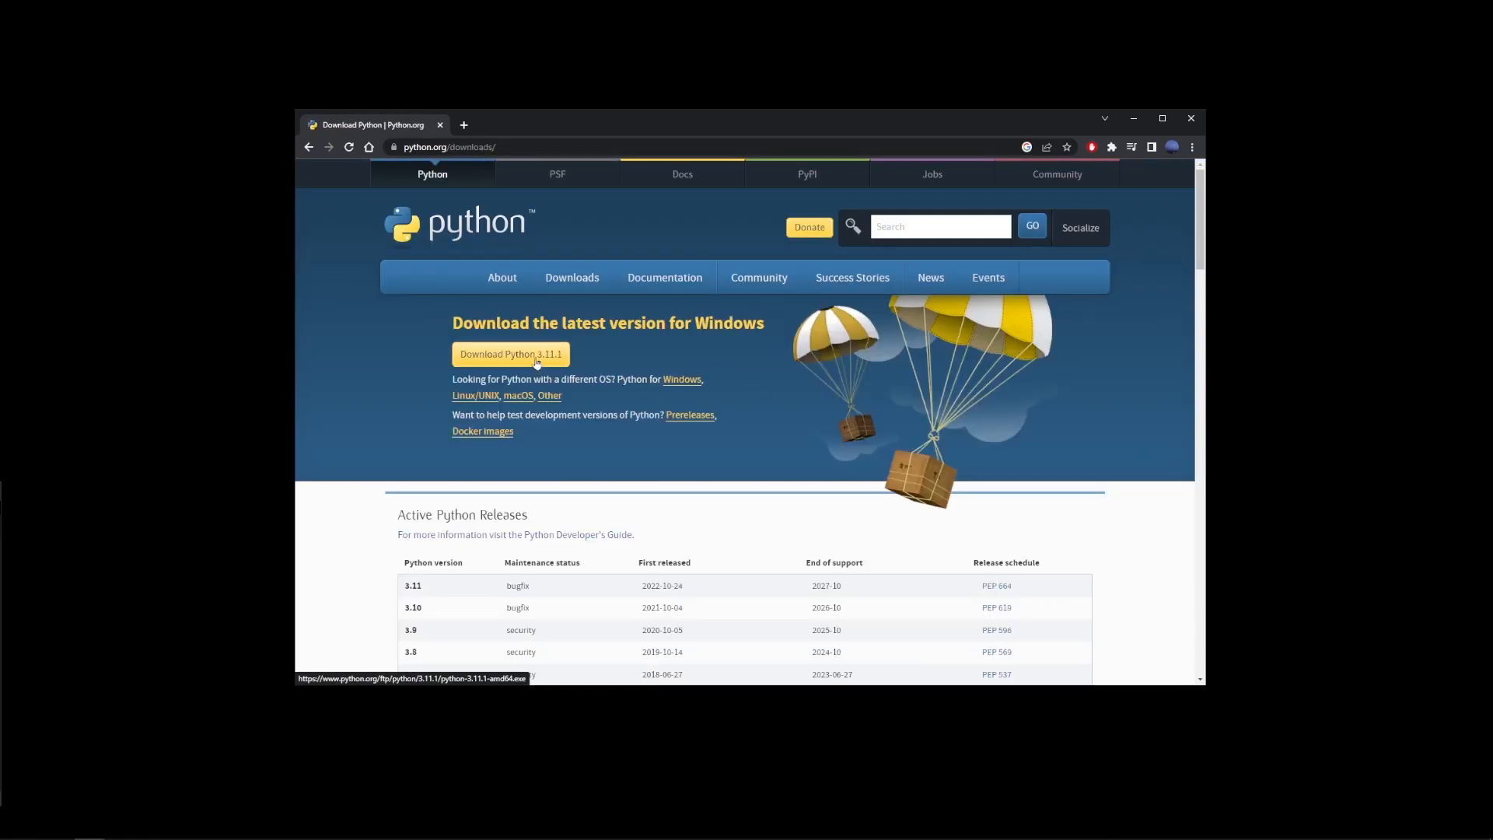
click(510, 352)
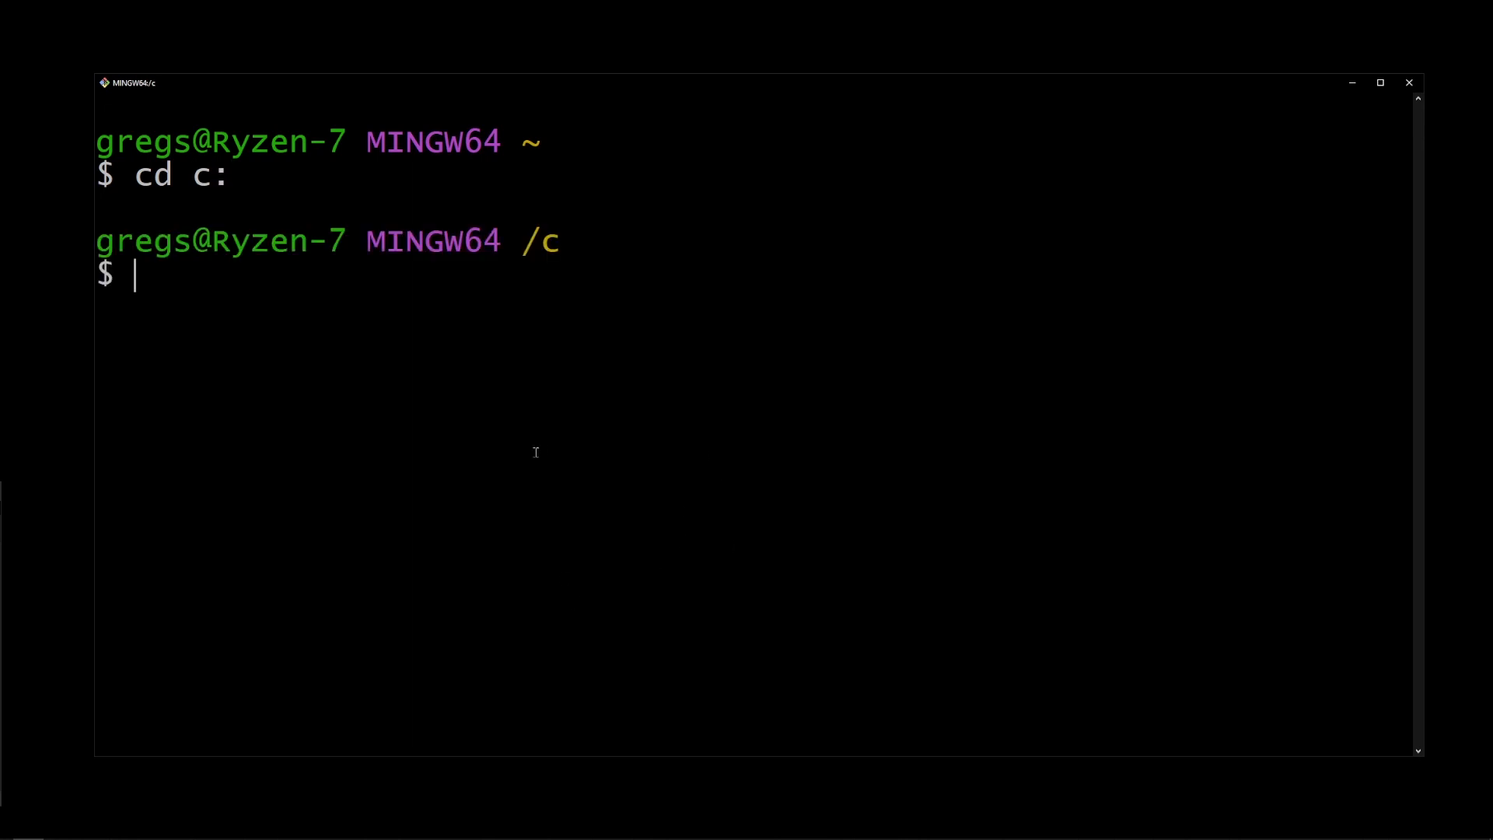
Create an 'ai' folder on the C: drive with mkdir and move into it.
text(mkdir)
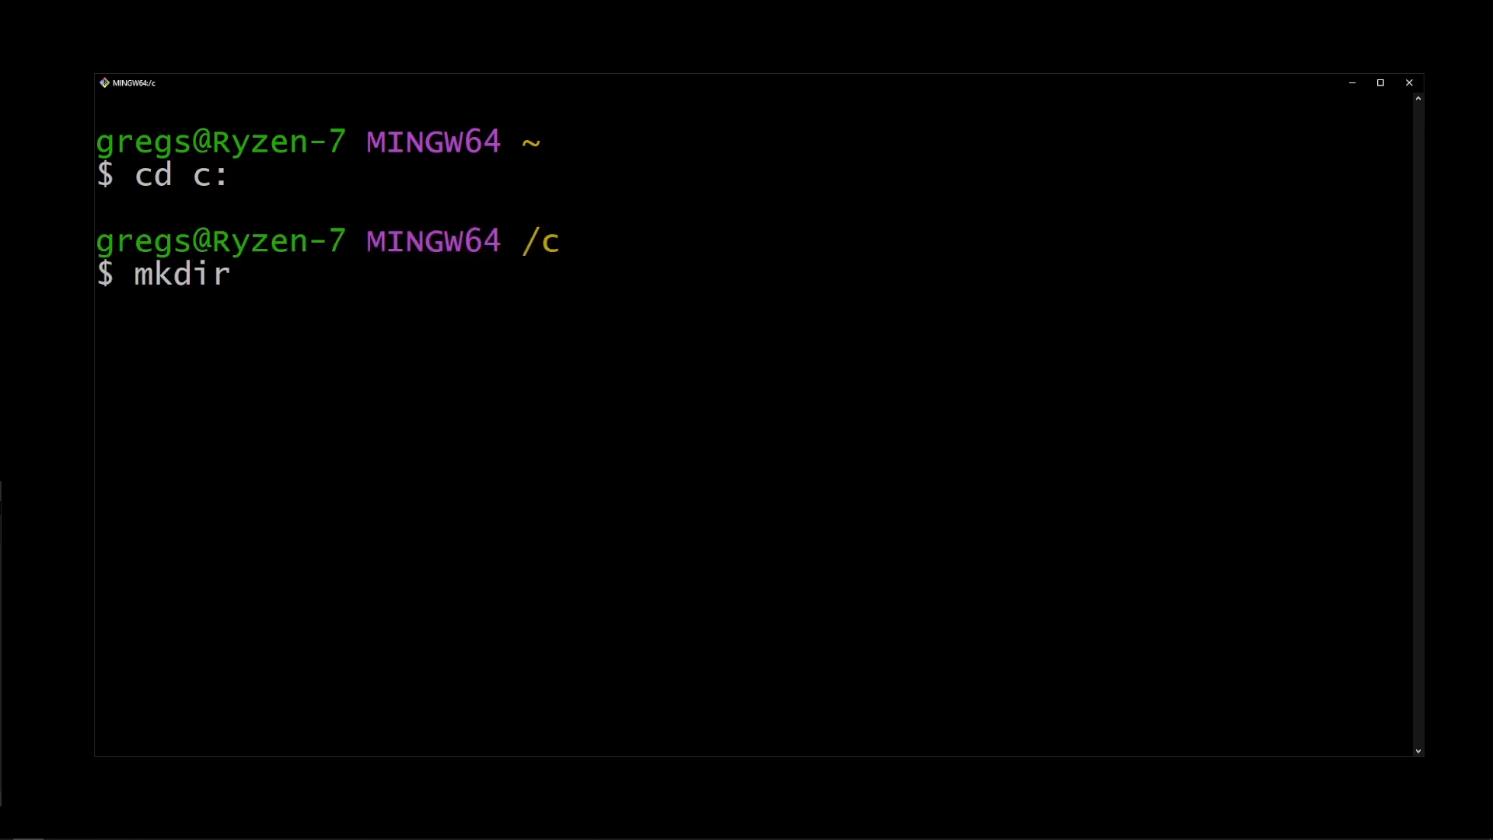
text(ai)
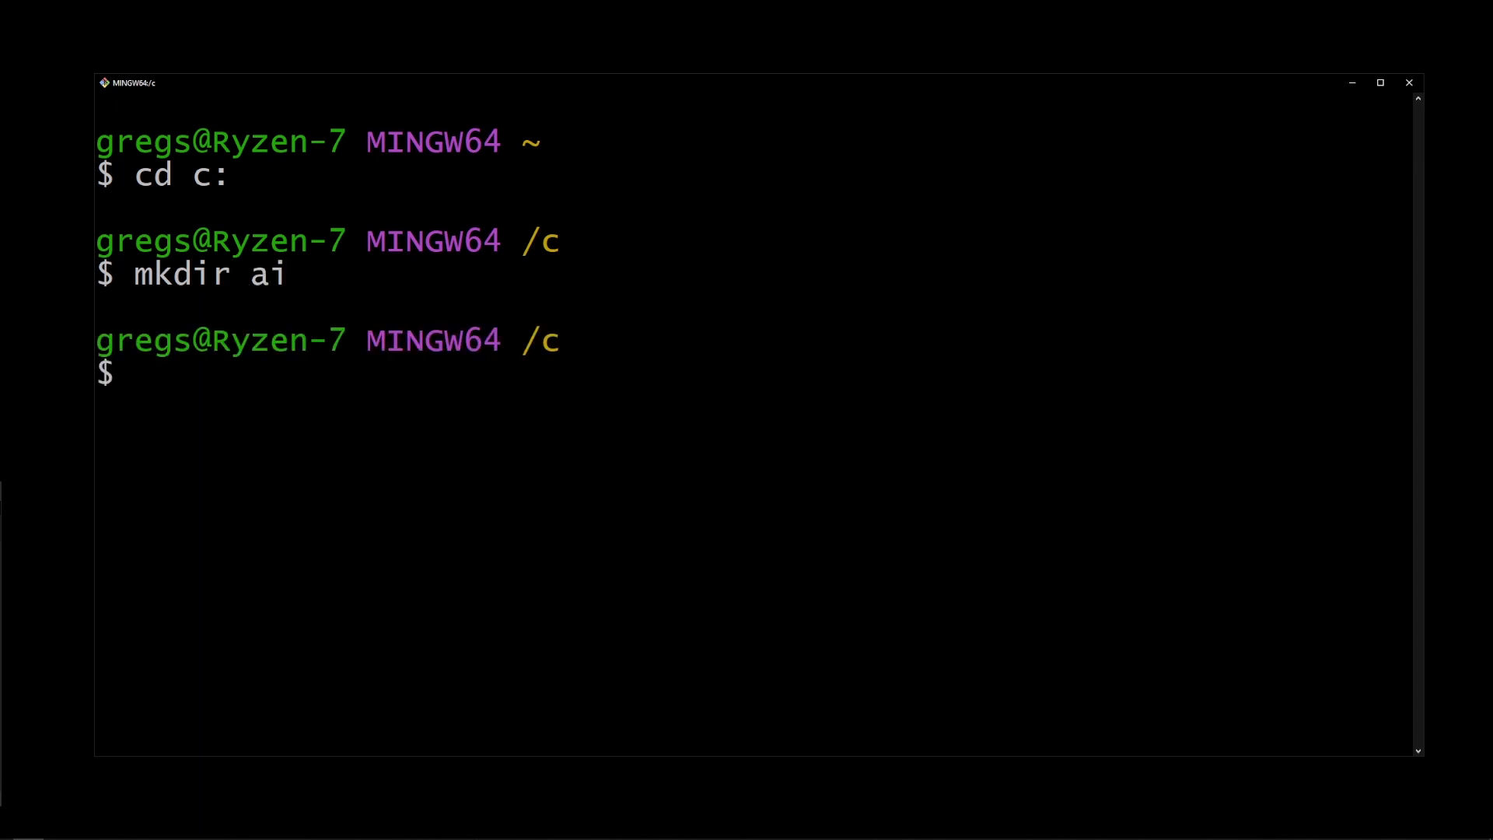
text(cd ai)
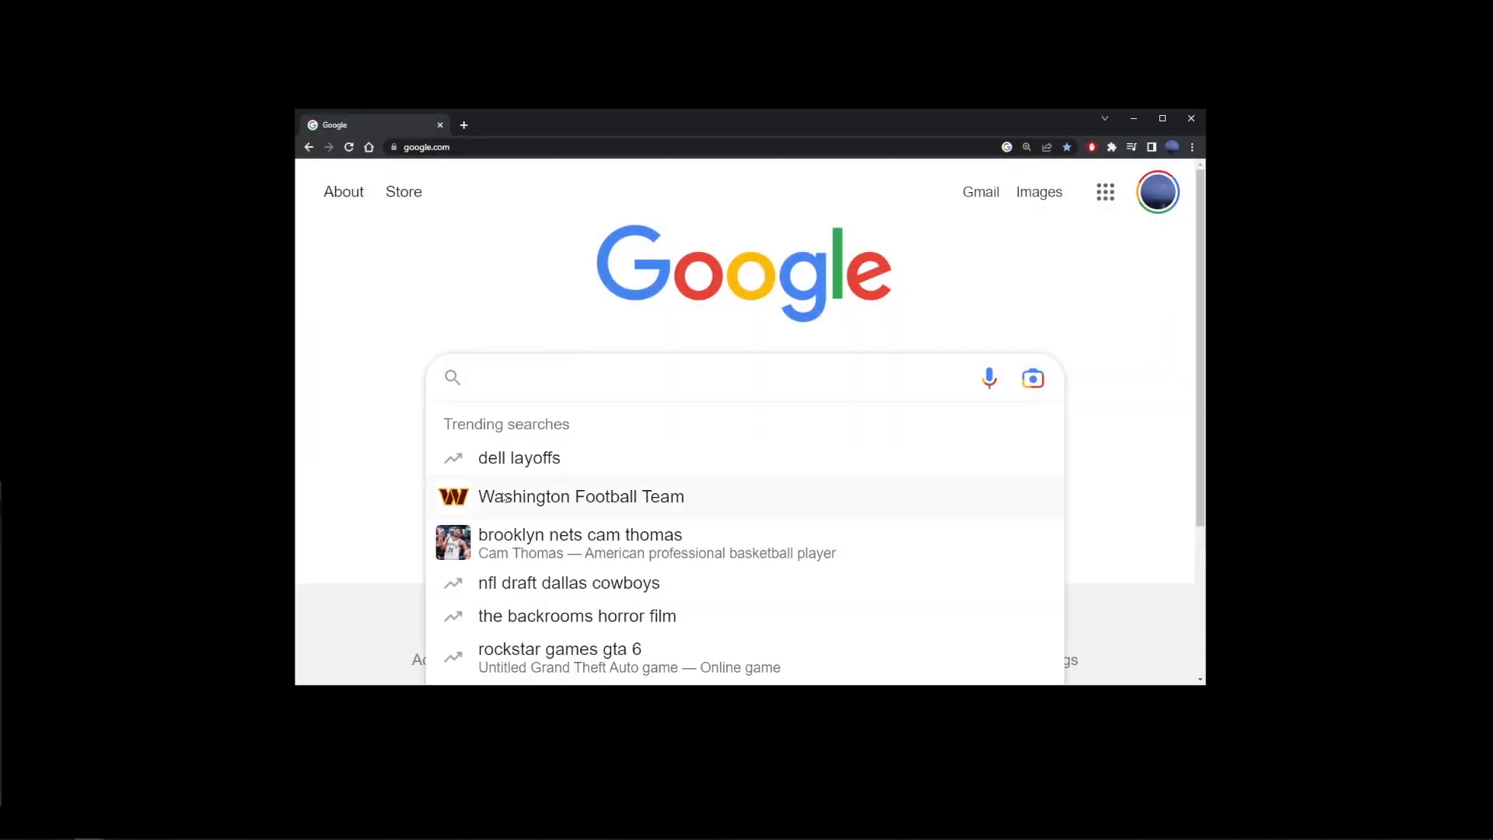
Search 'github automatic1111', reach stable-diffusion-webui and copy its HTTPS clone address.
text(github automatic111 stable diffusion)
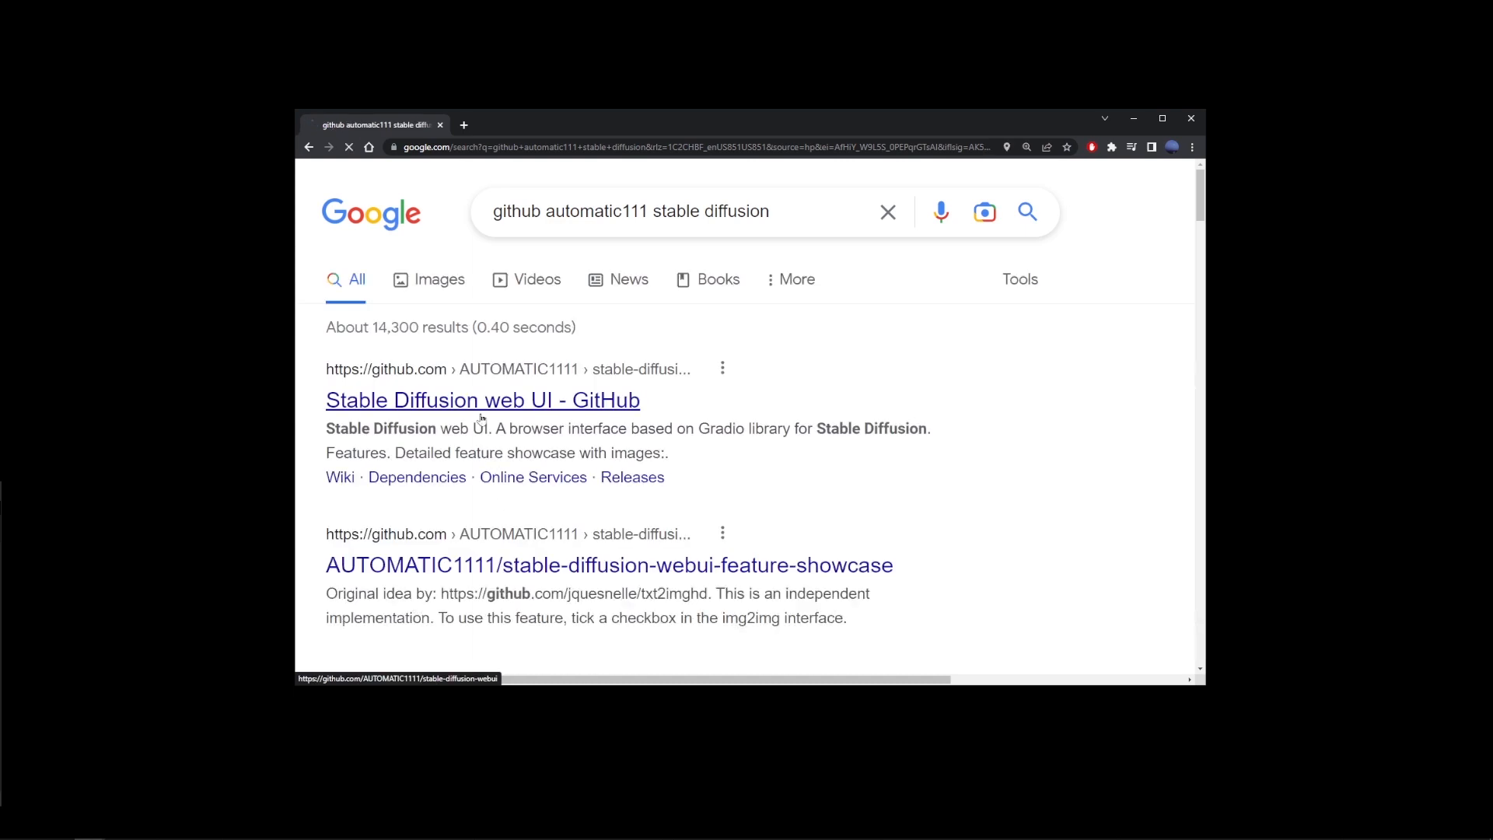
click(482, 400)
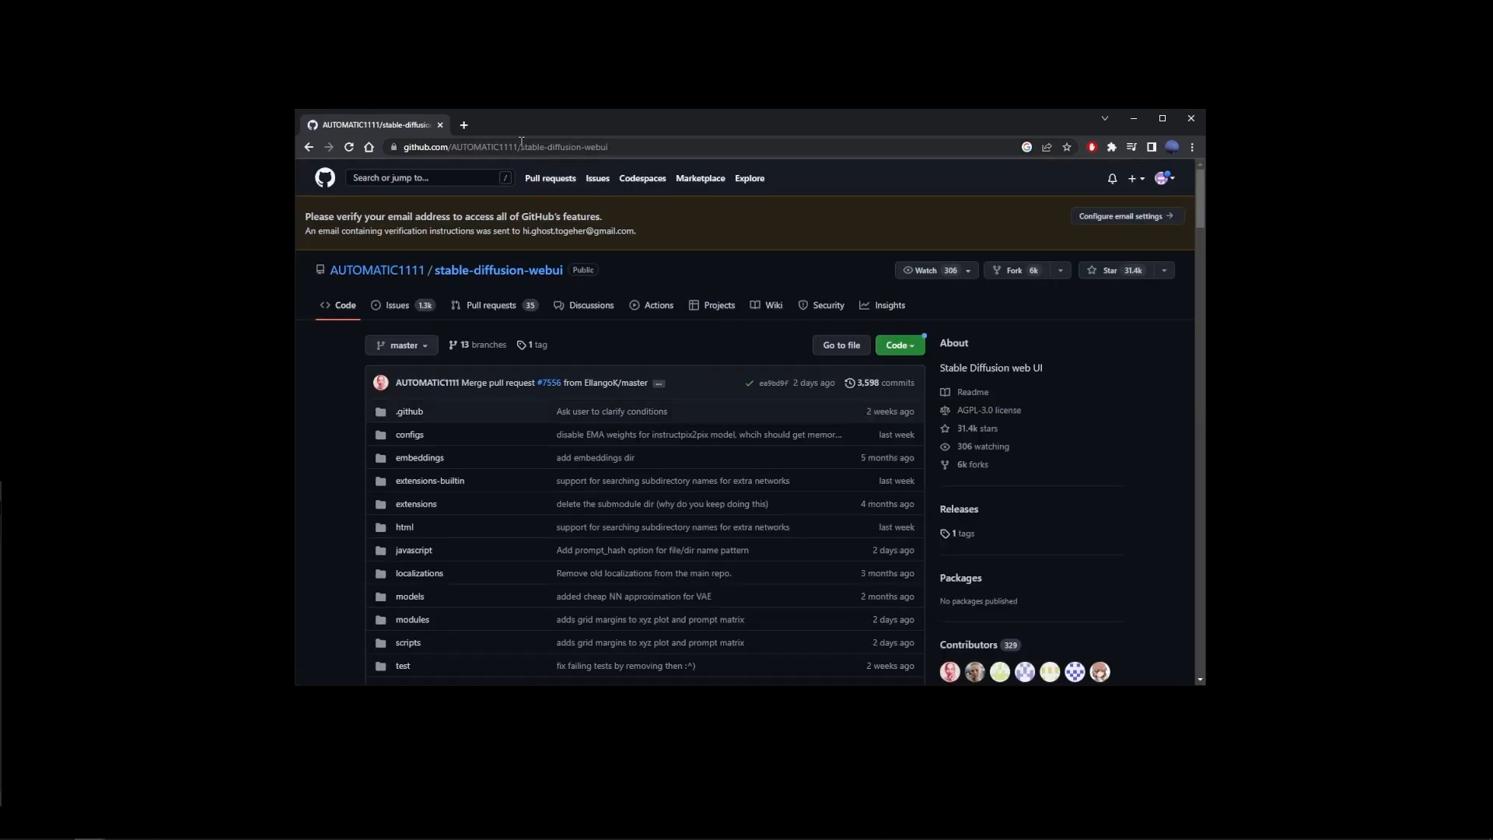
click(504, 146)
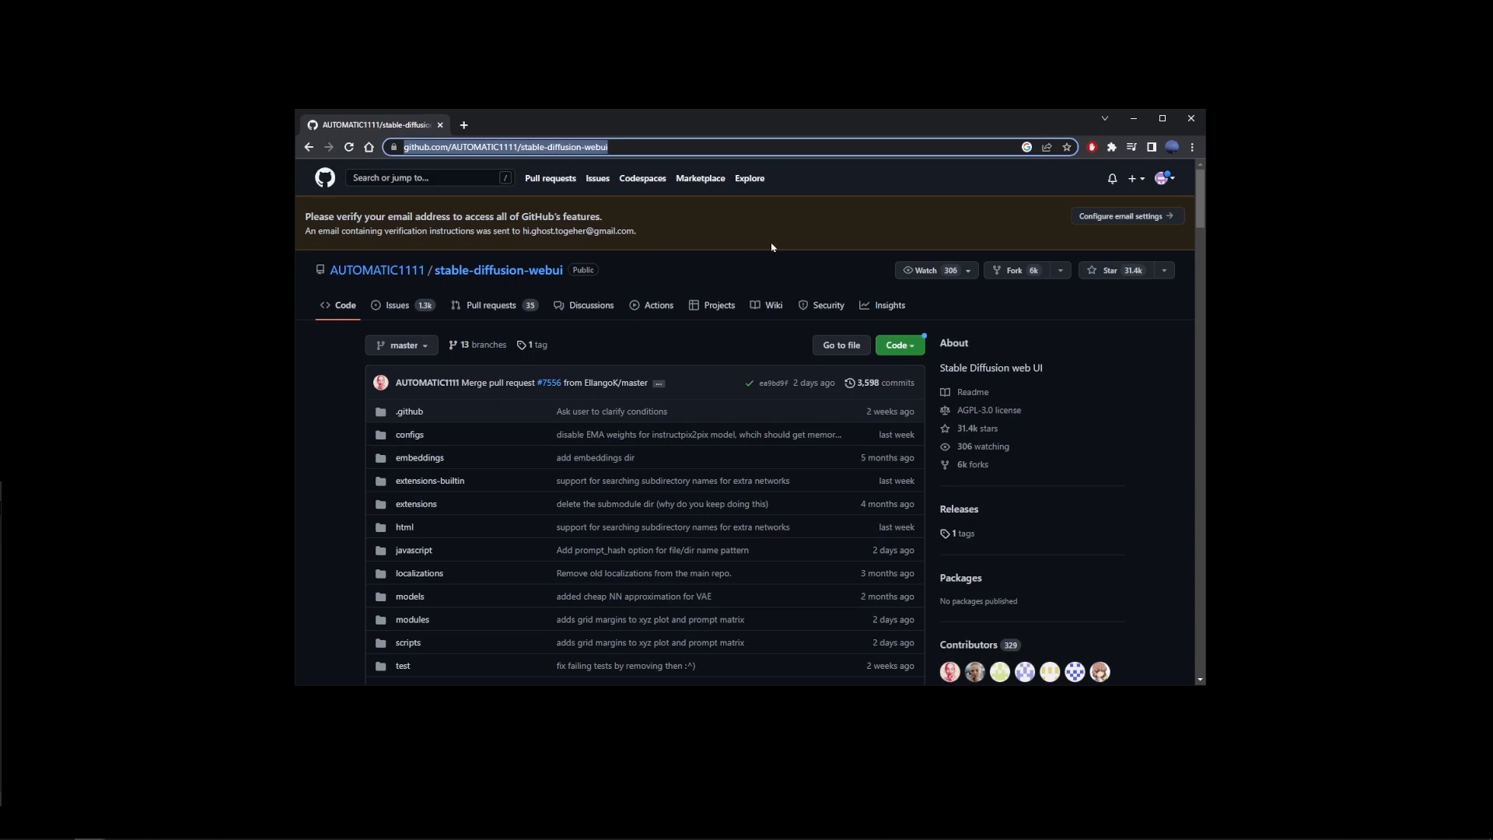
click(896, 345)
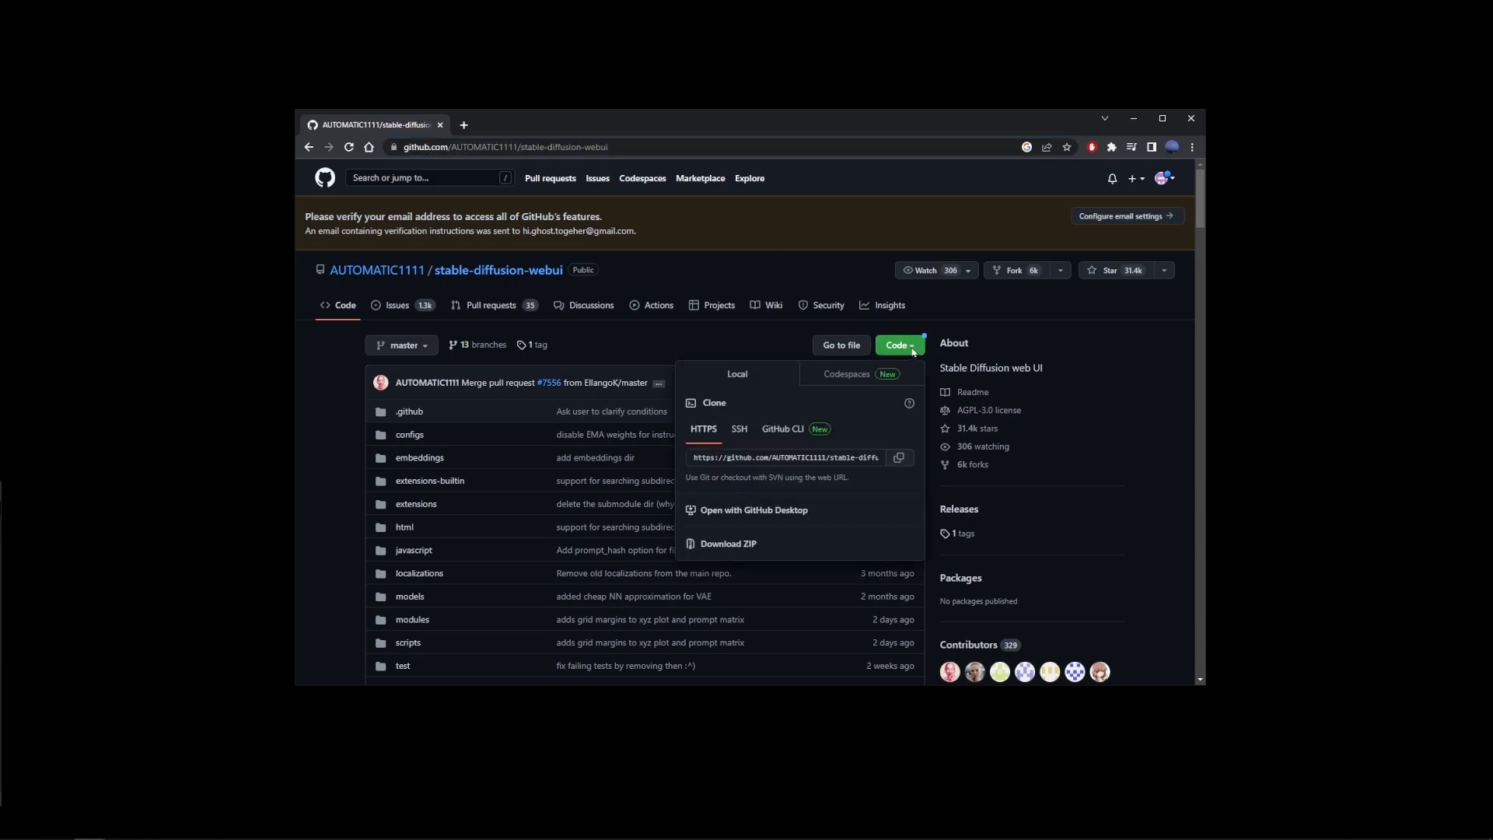
click(780, 457)
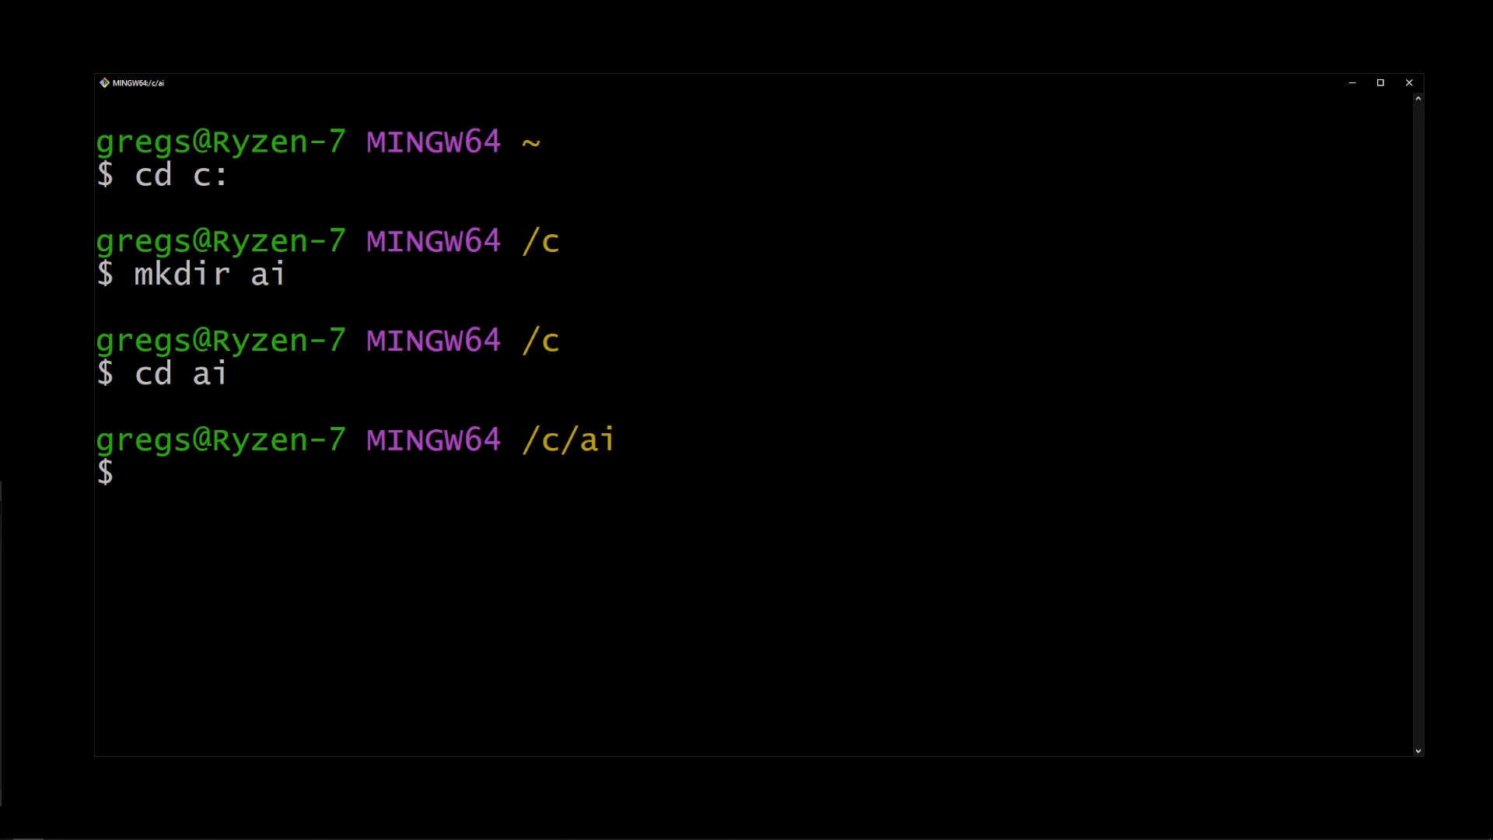
Start a git clone in the ai folder using the pasted stable-diffusion-webui address.
text(git clone)
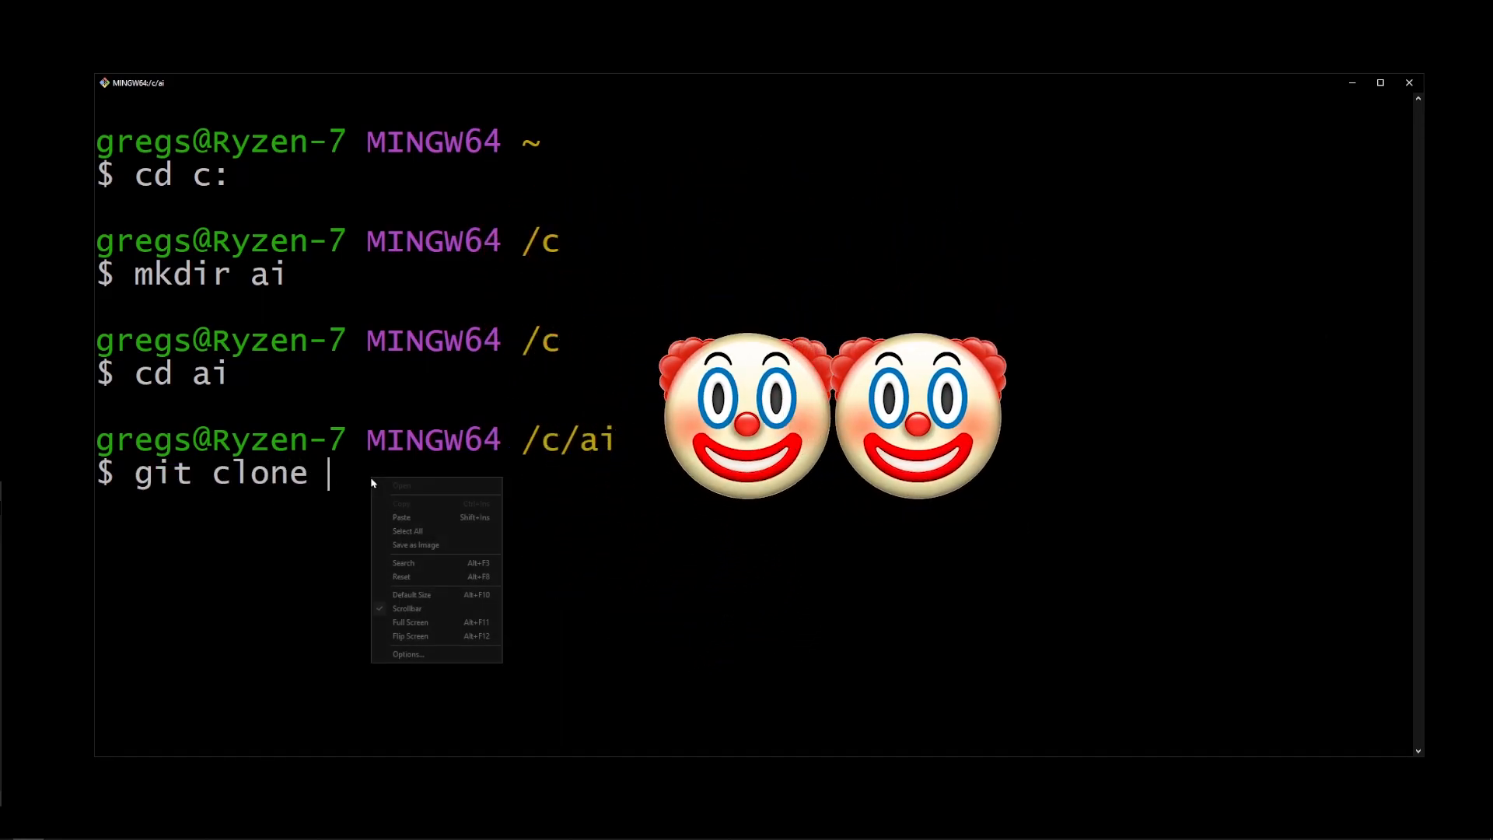
click(401, 516)
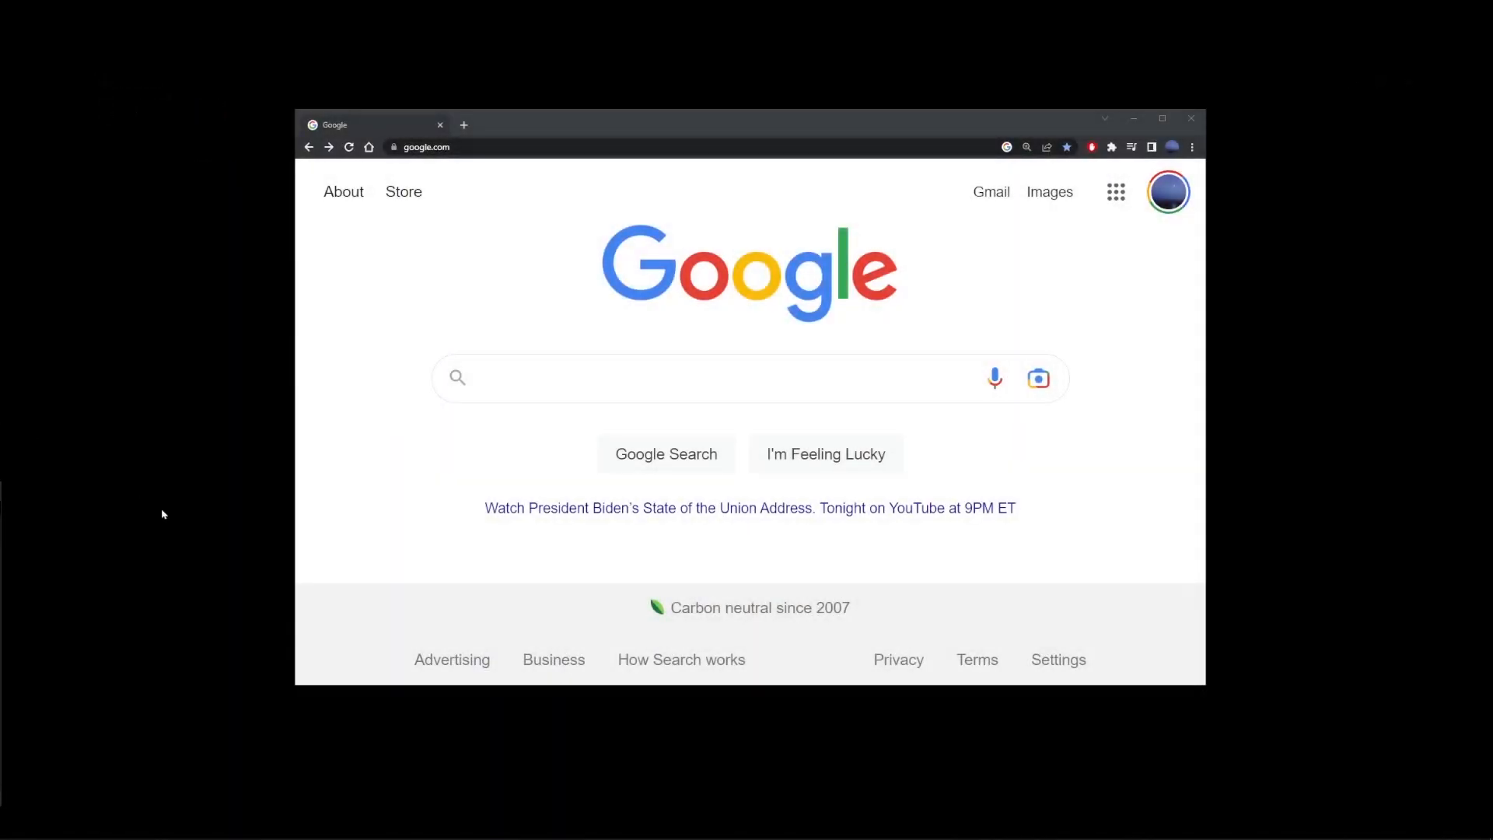
Search Google for 'hugging face stable diffusion 1.4 original'.
text(h)
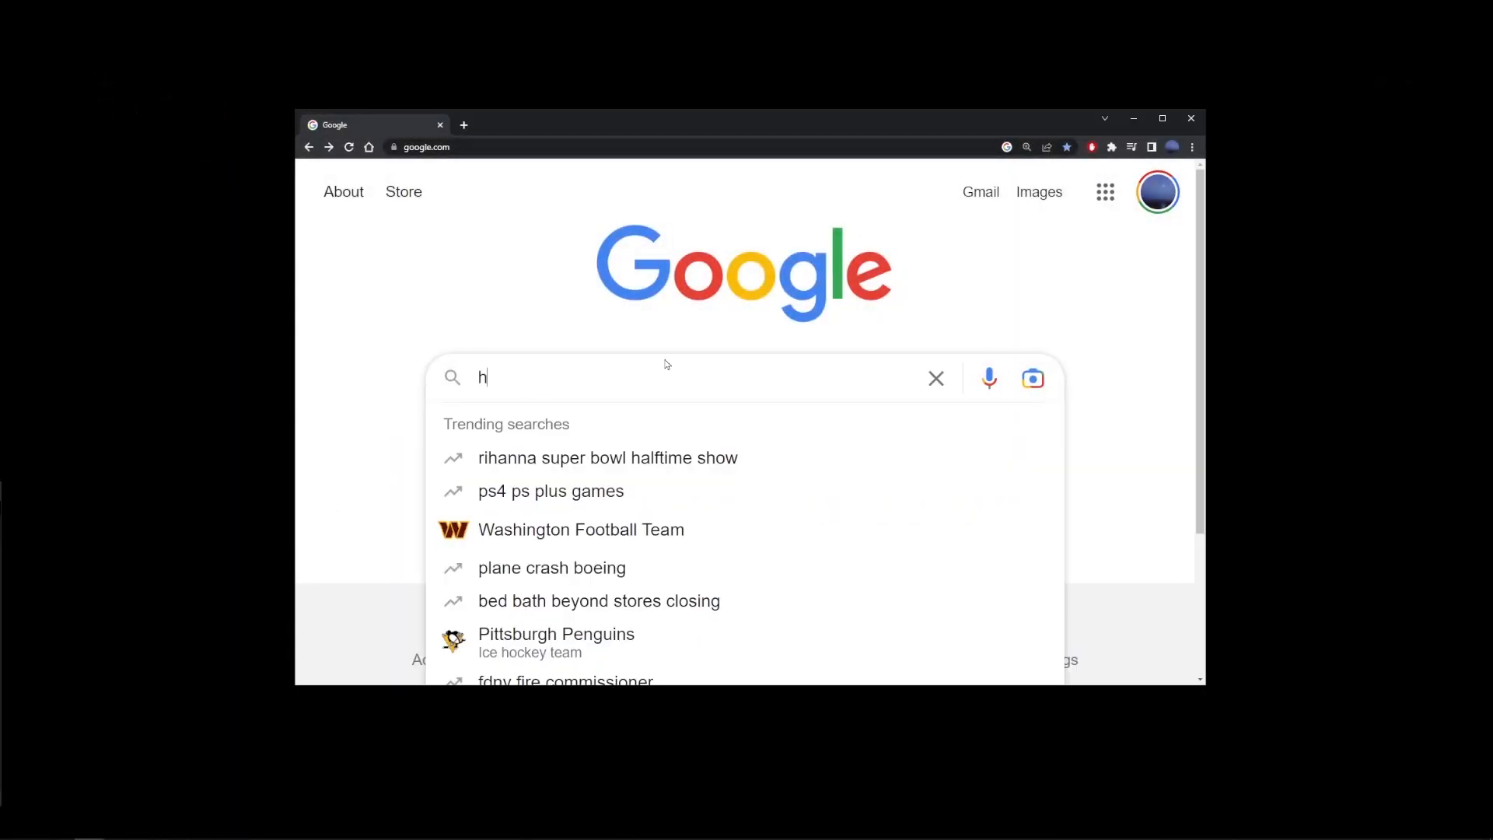
text(ugging face stable diffusion)
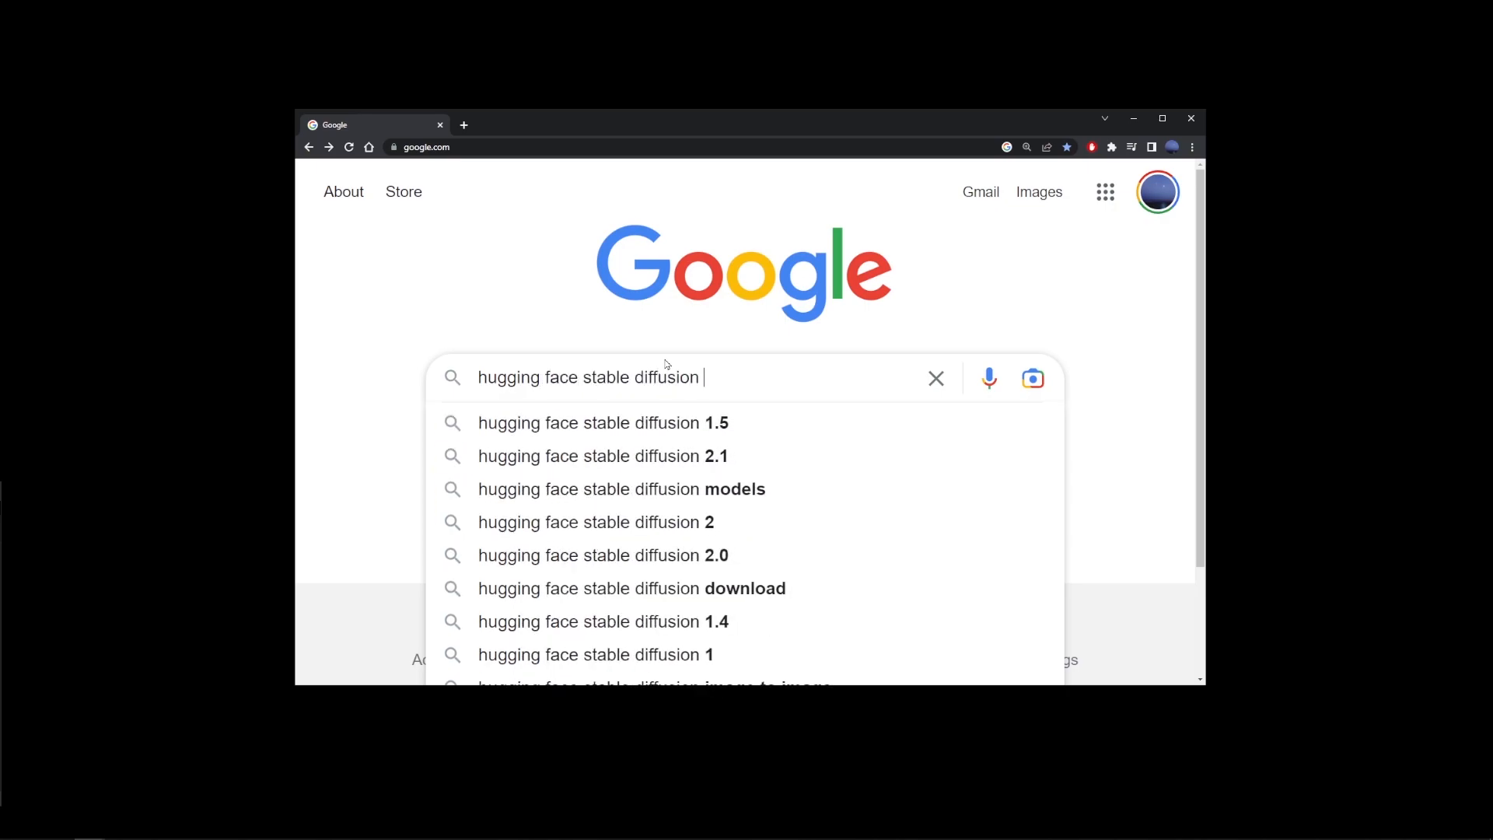
click(600, 620)
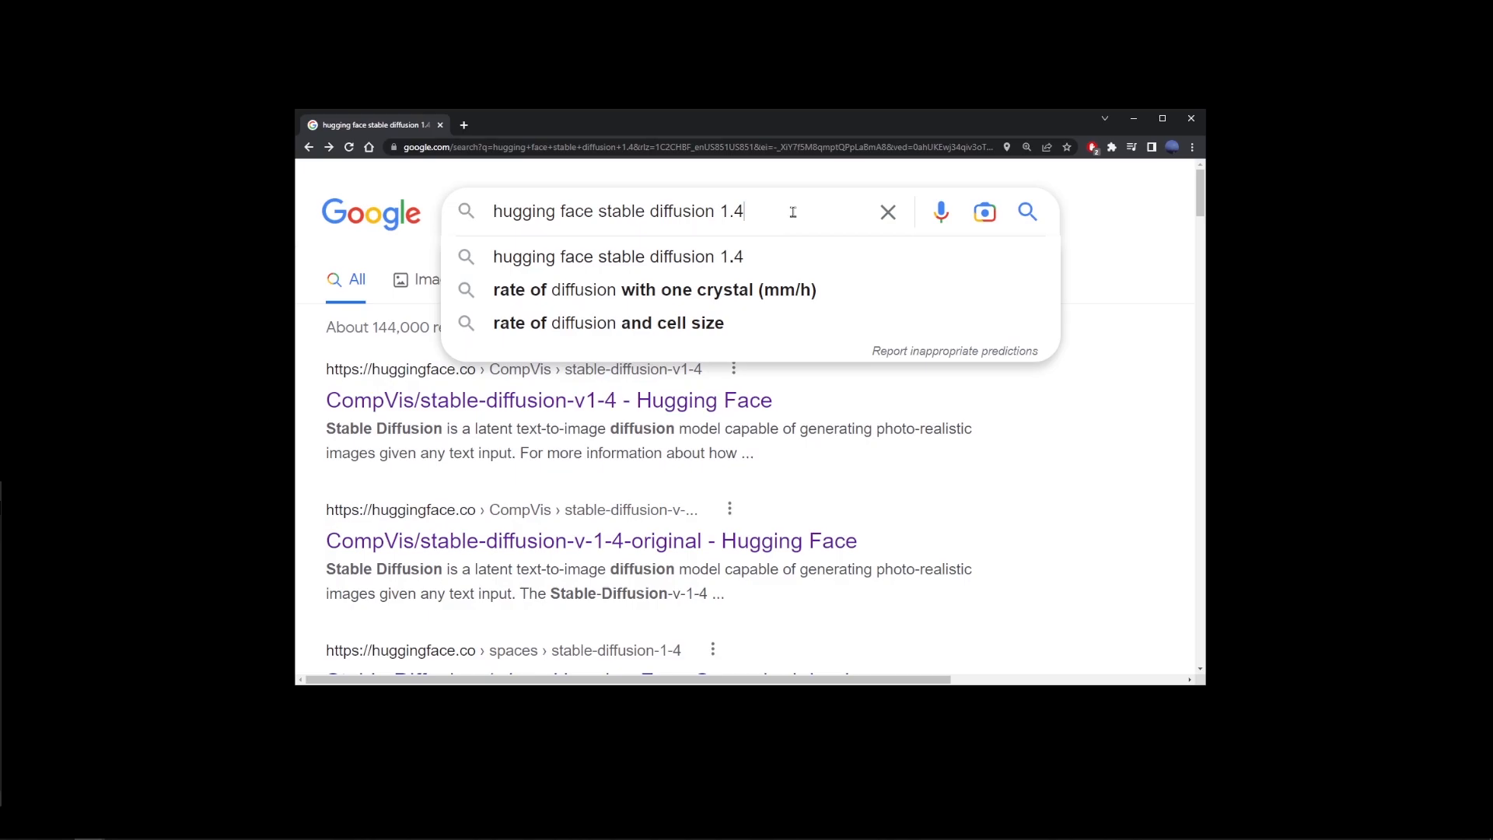
text(original)
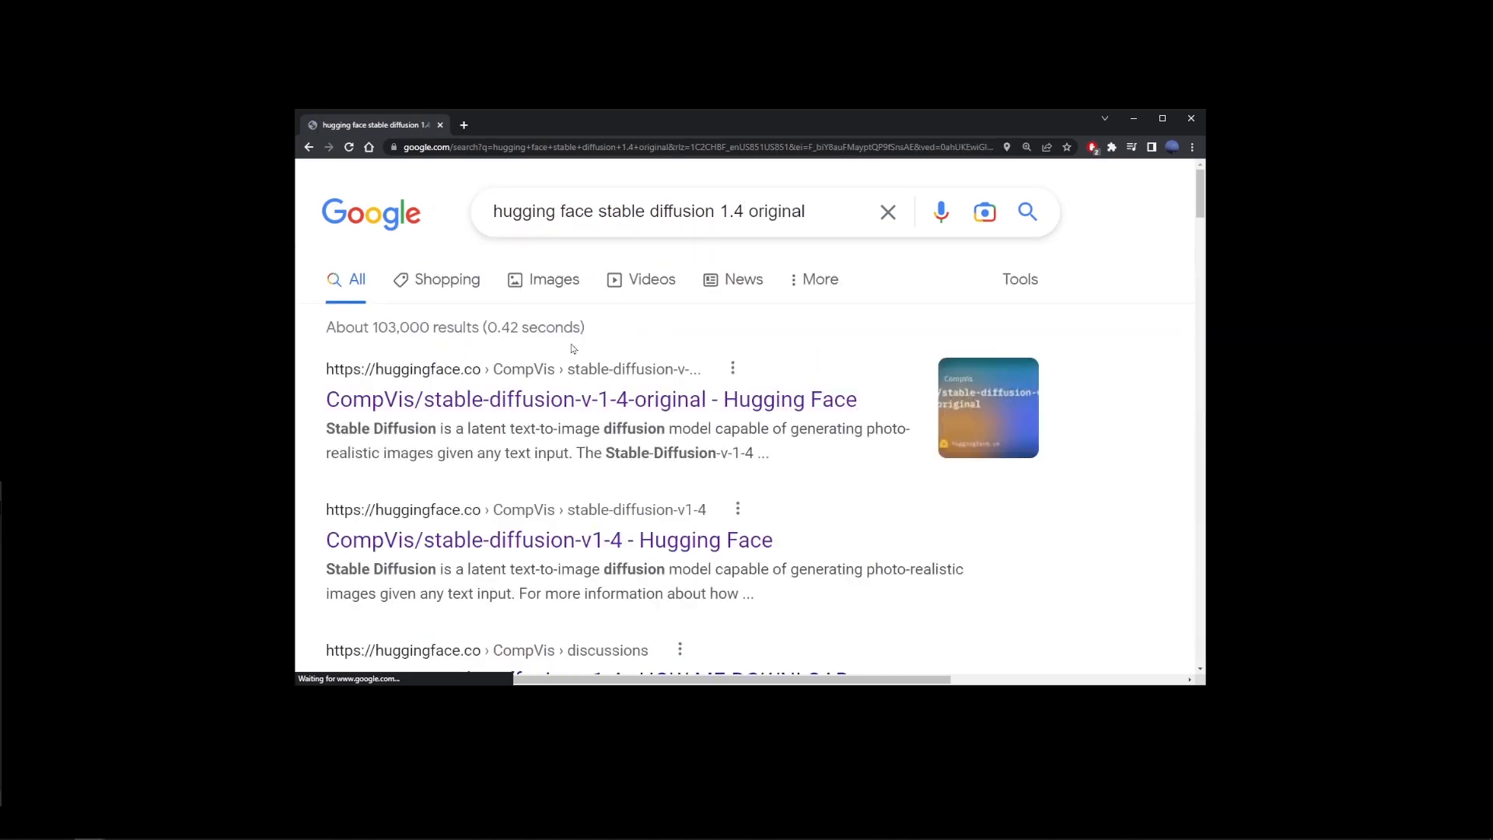
Reach the CompVis stable-diffusion-v-1-4-original page and download sd-v1-4.ckpt.
click(590, 400)
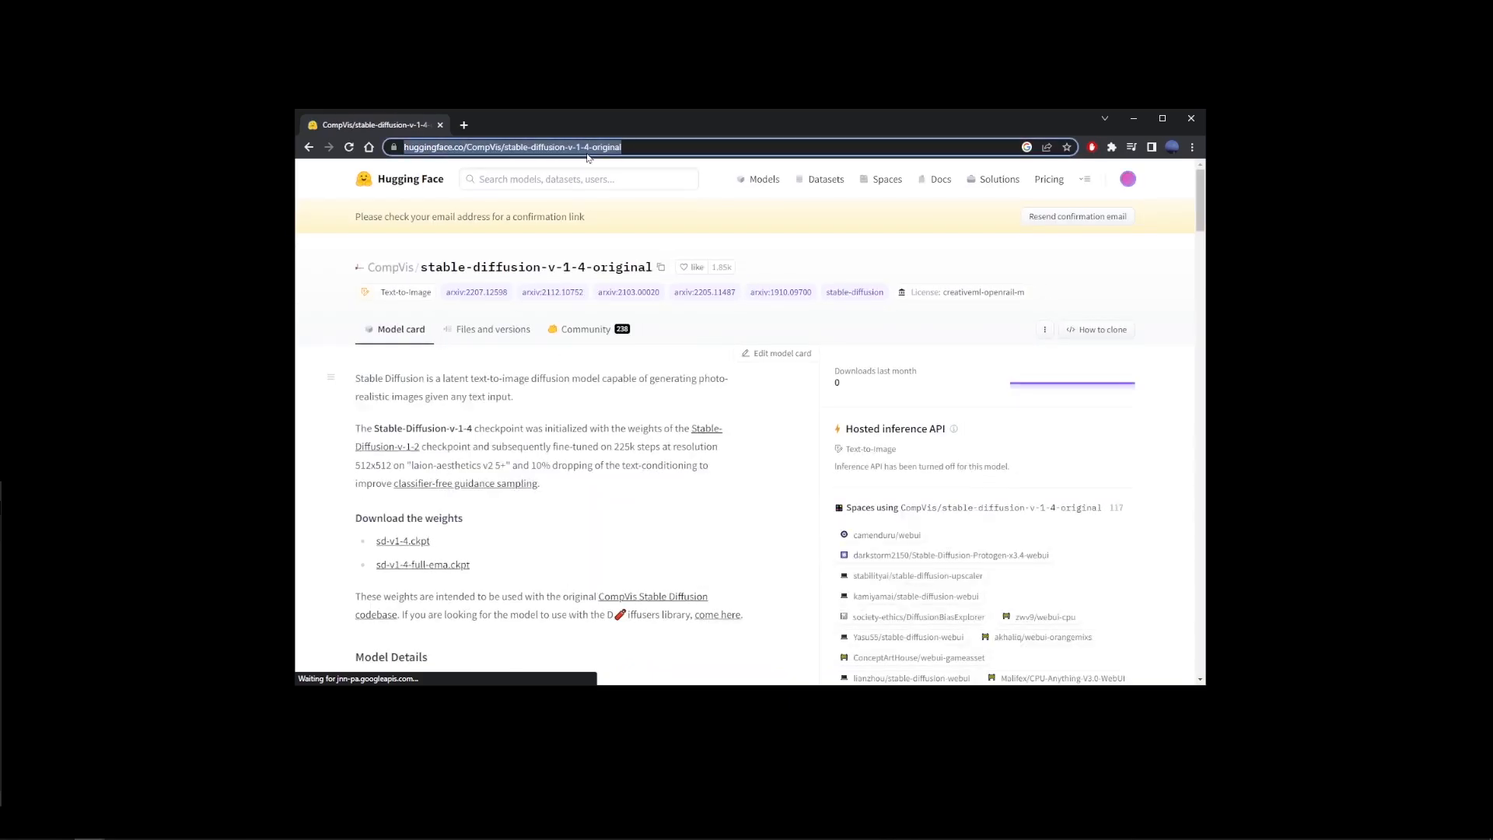
double_click(389, 266)
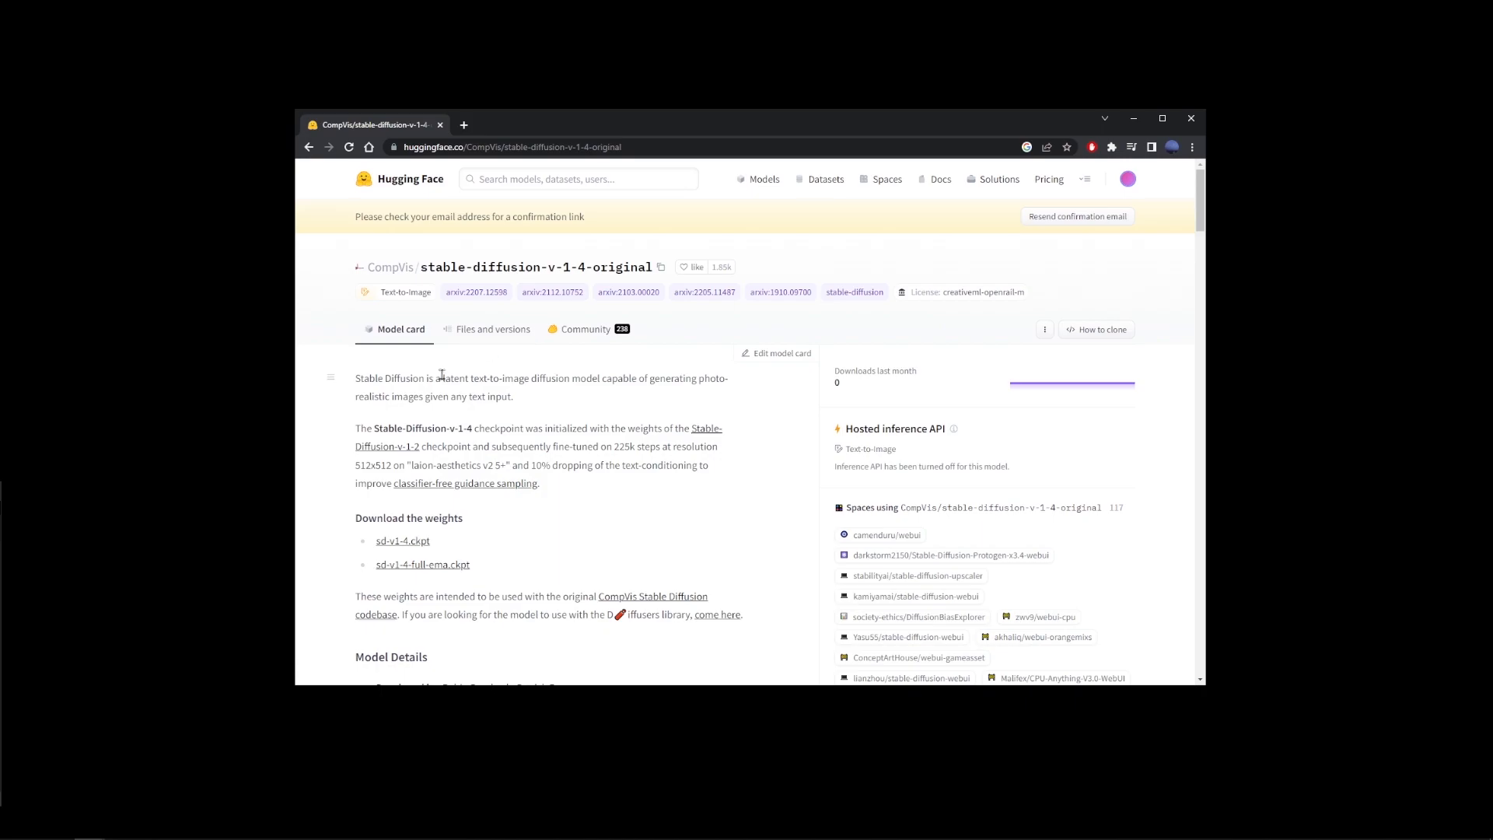
scroll(down, 3)
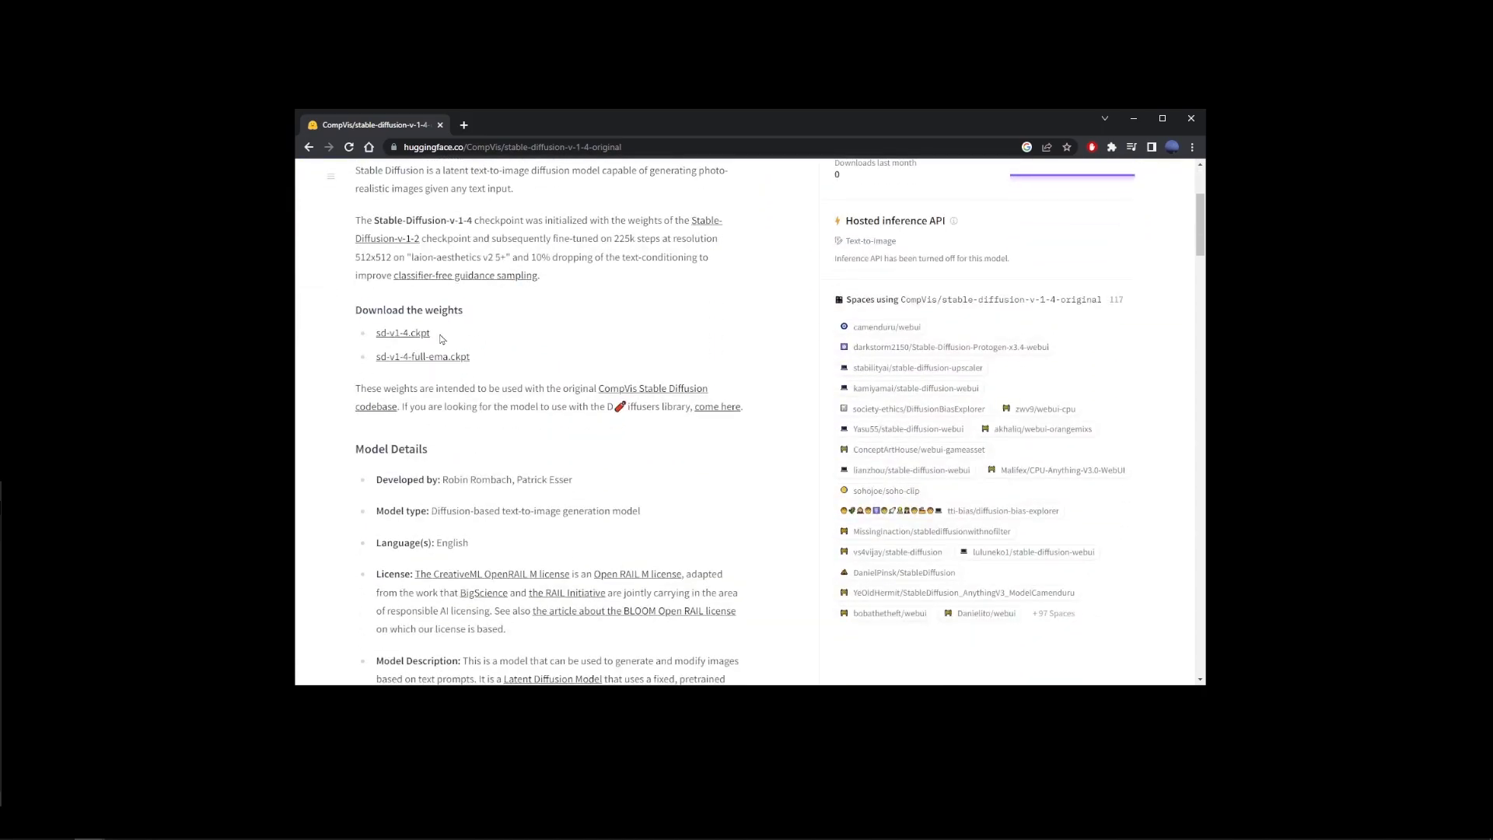
click(401, 333)
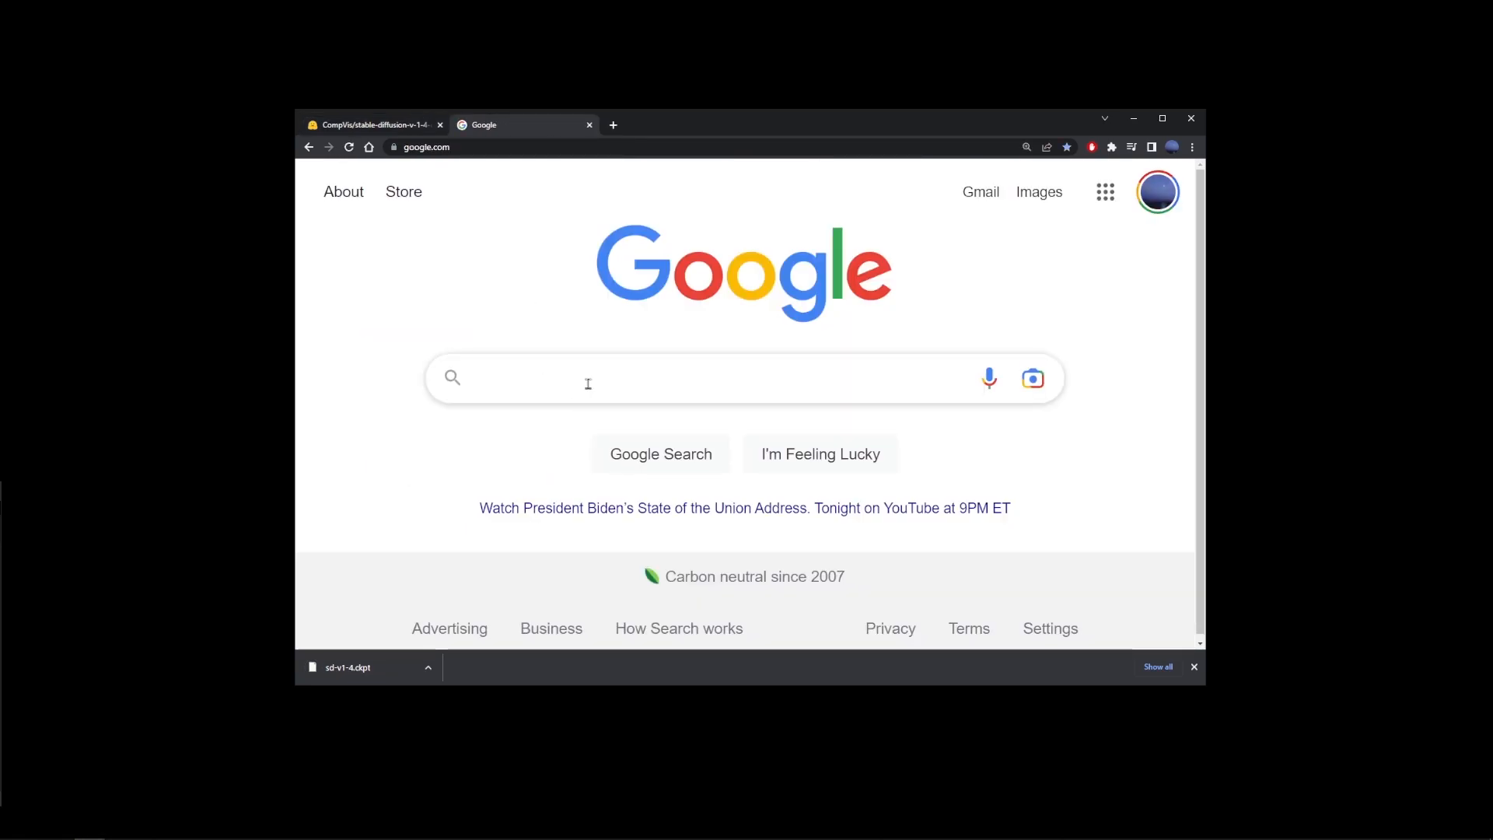
Search 'github tencentarc gfpgan' and reach the TencentARC GFPGAN repository.
text(github tencentarc gfpgan)
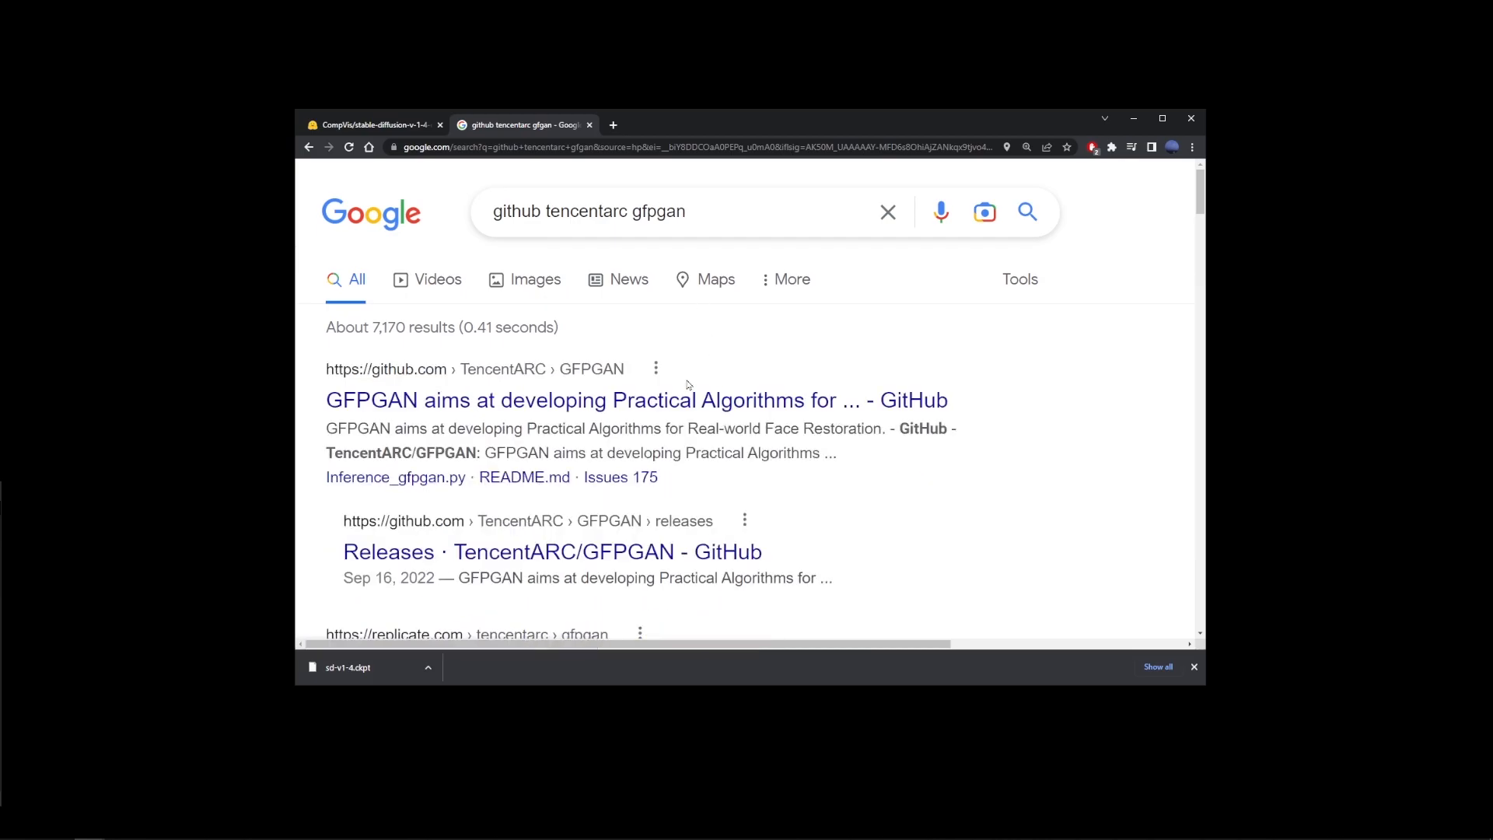
click(634, 400)
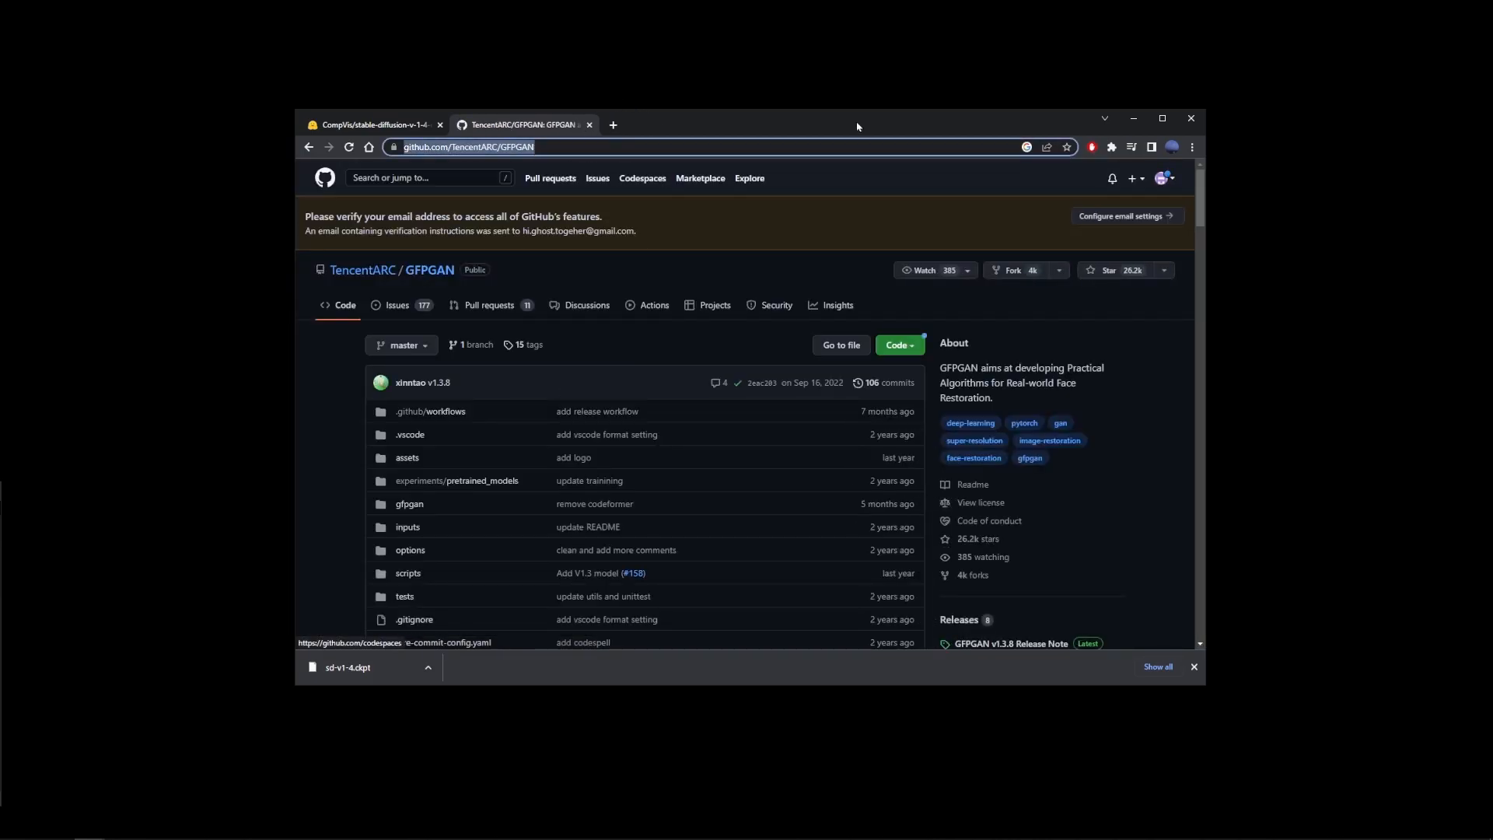
Scroll the GFPGAN README down to the Updates section with the V1.4 model link.
scroll(down, 3)
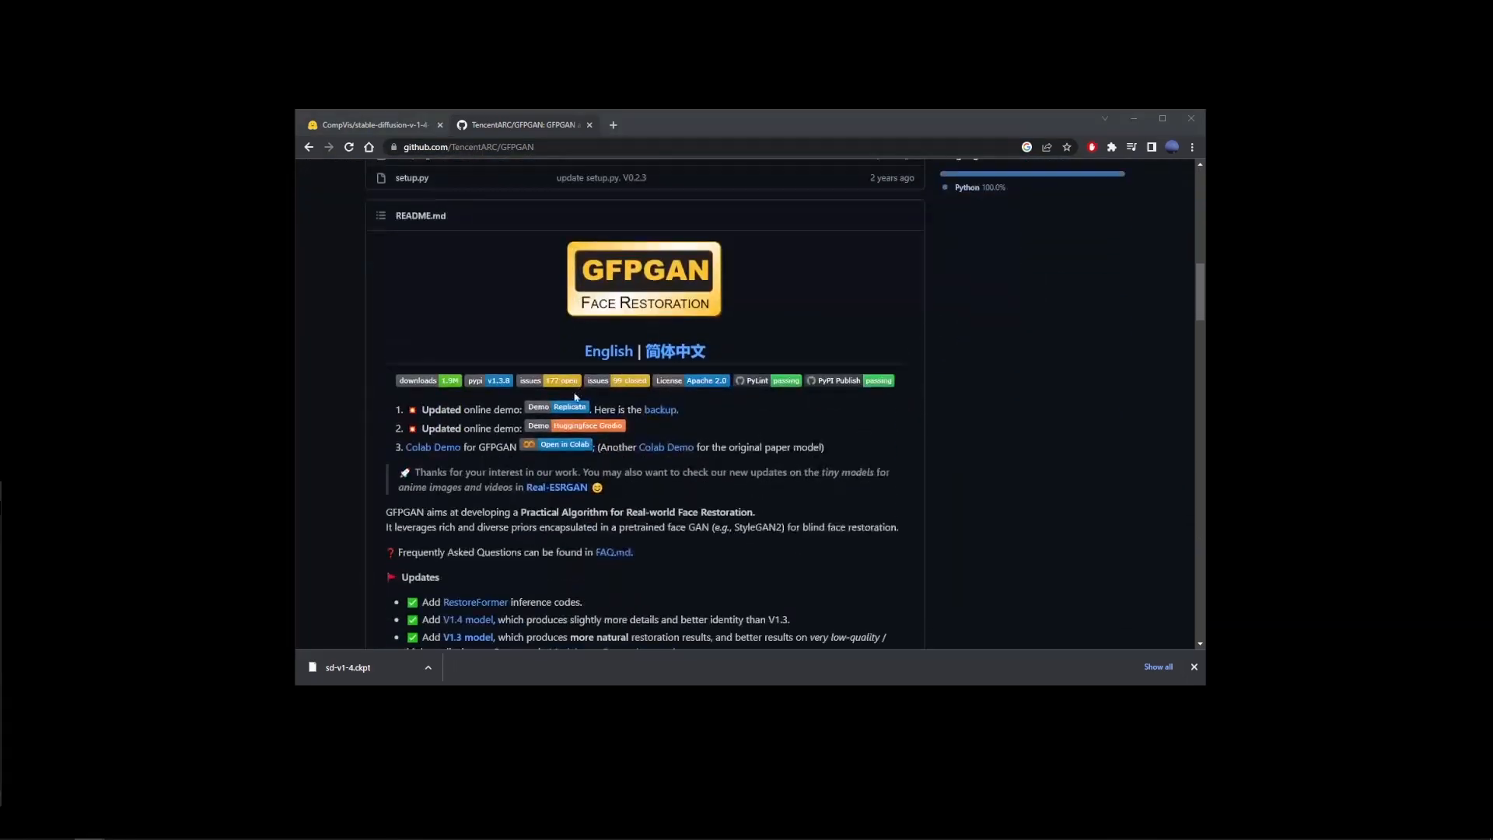
scroll(down, 3)
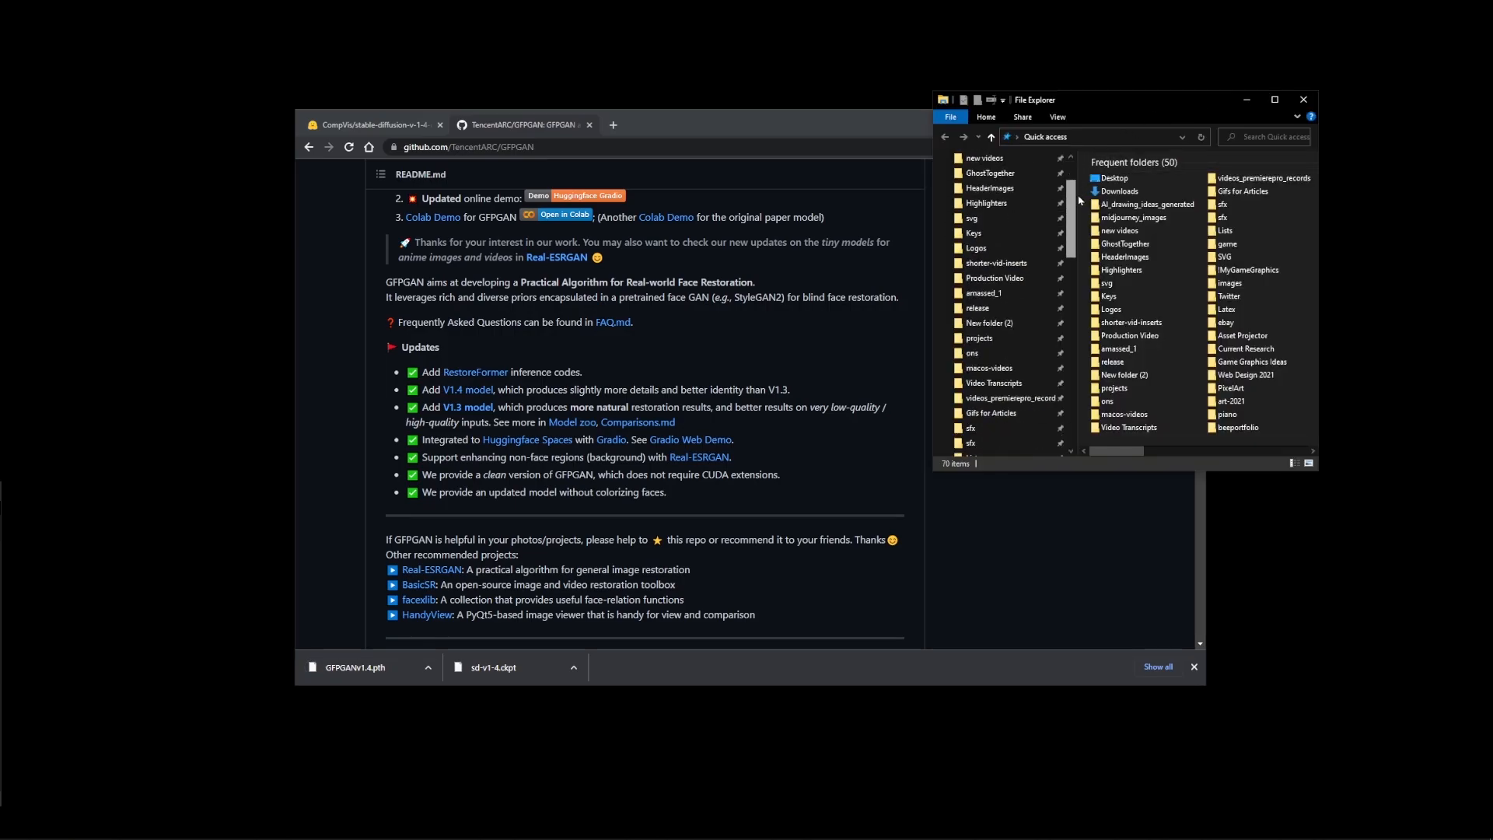
Browse to C:\ai\stable-diffusion-webui, where GFPGANv1.4.pth is placed.
click(985, 372)
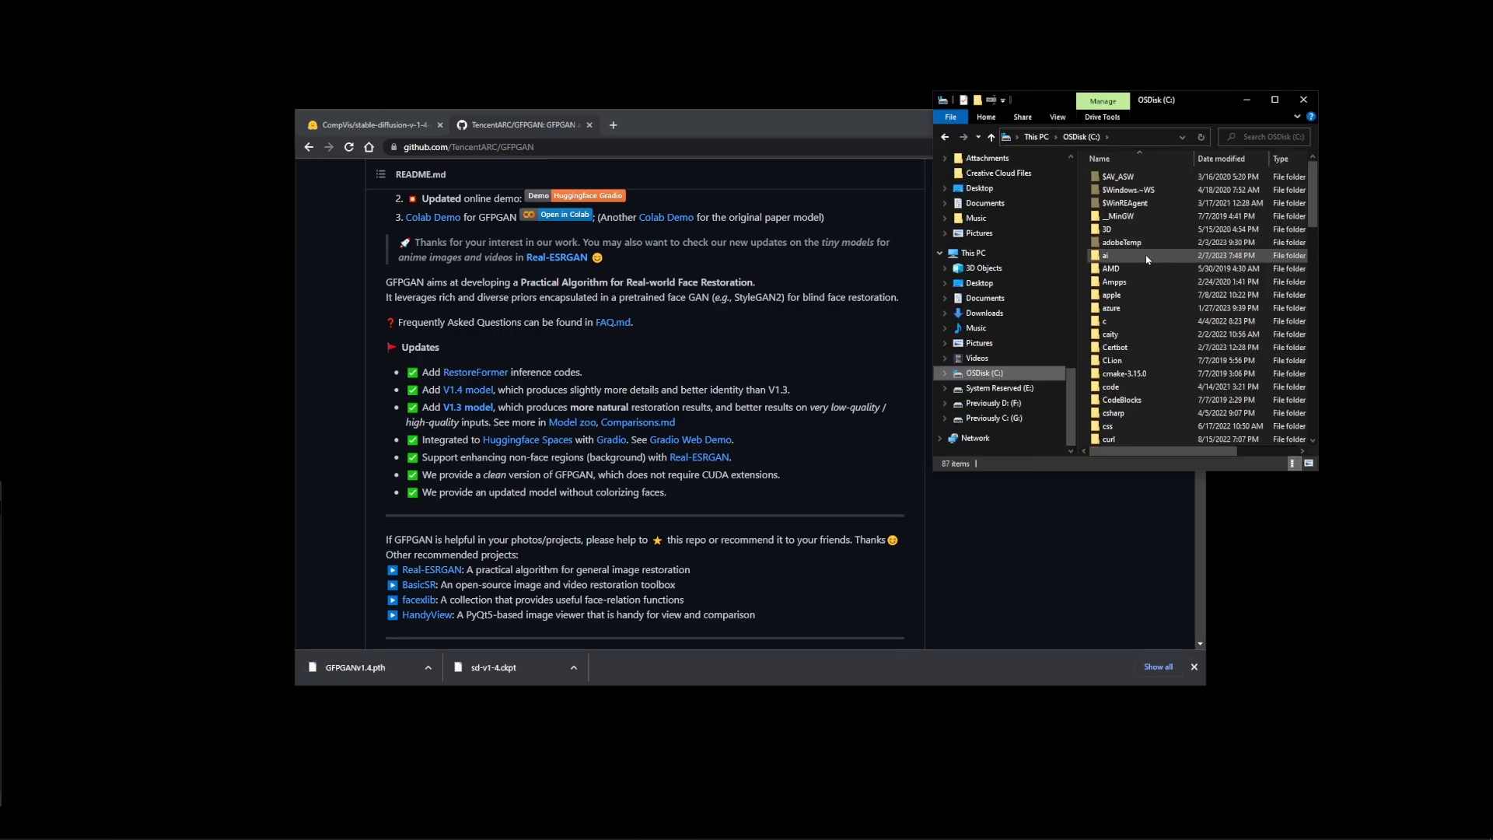
double_click(1106, 255)
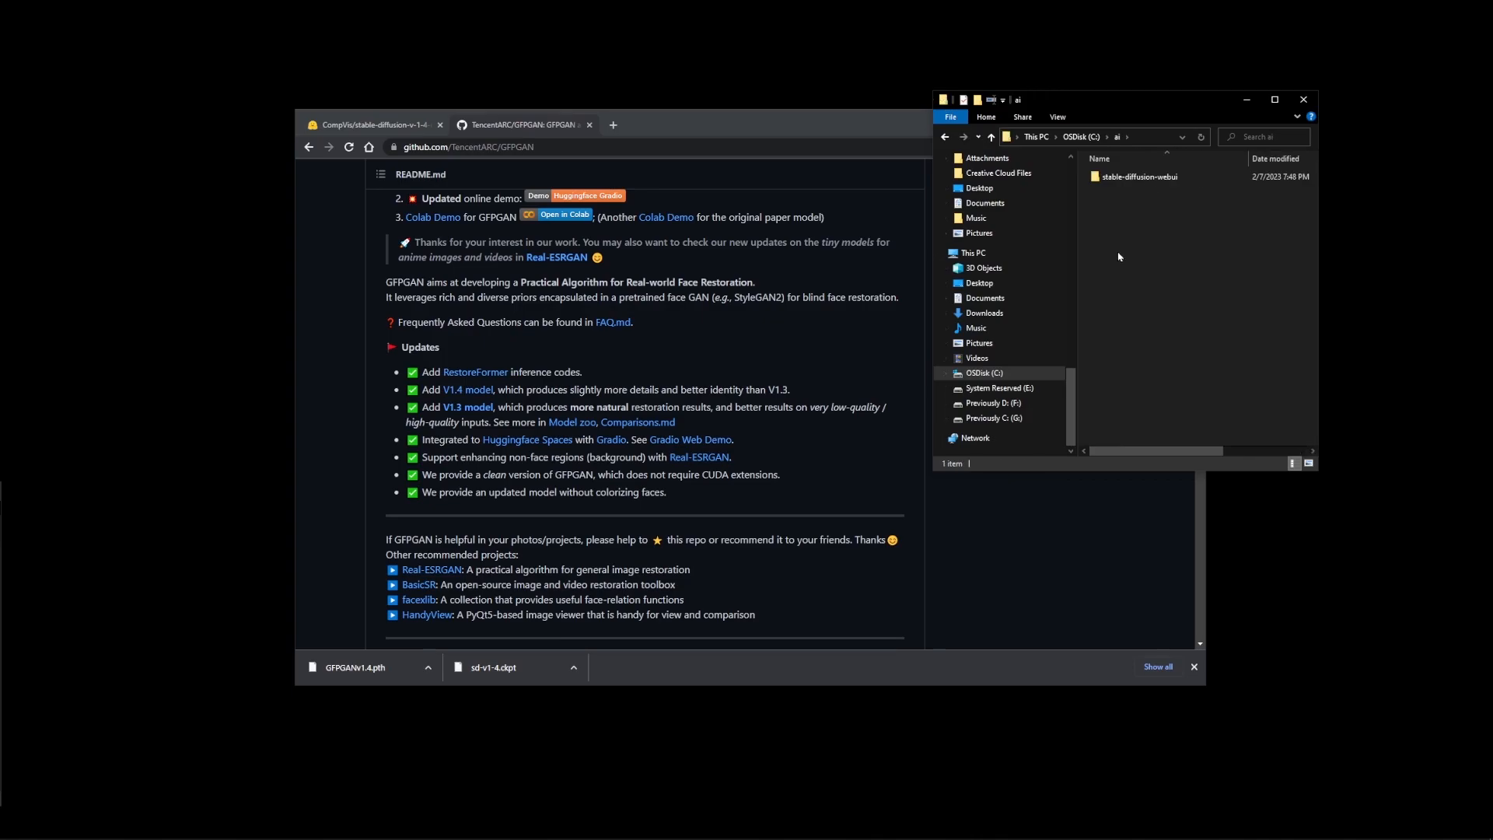
double_click(1138, 175)
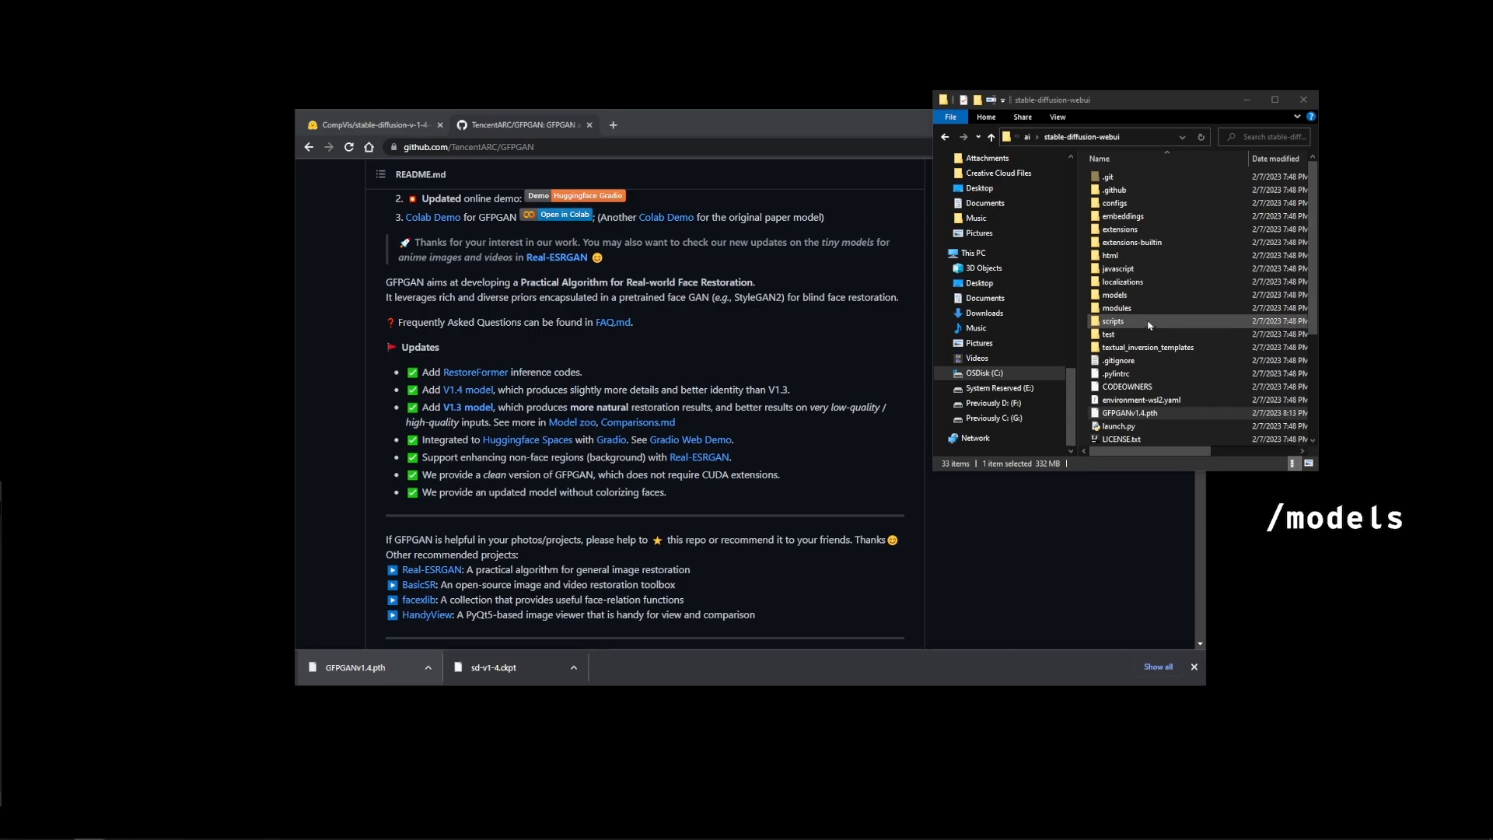
Go into models\Stable-diffusion for the sd-v1-4 checkpoint, then return to the stable-diffusion-webui folder.
click(1113, 294)
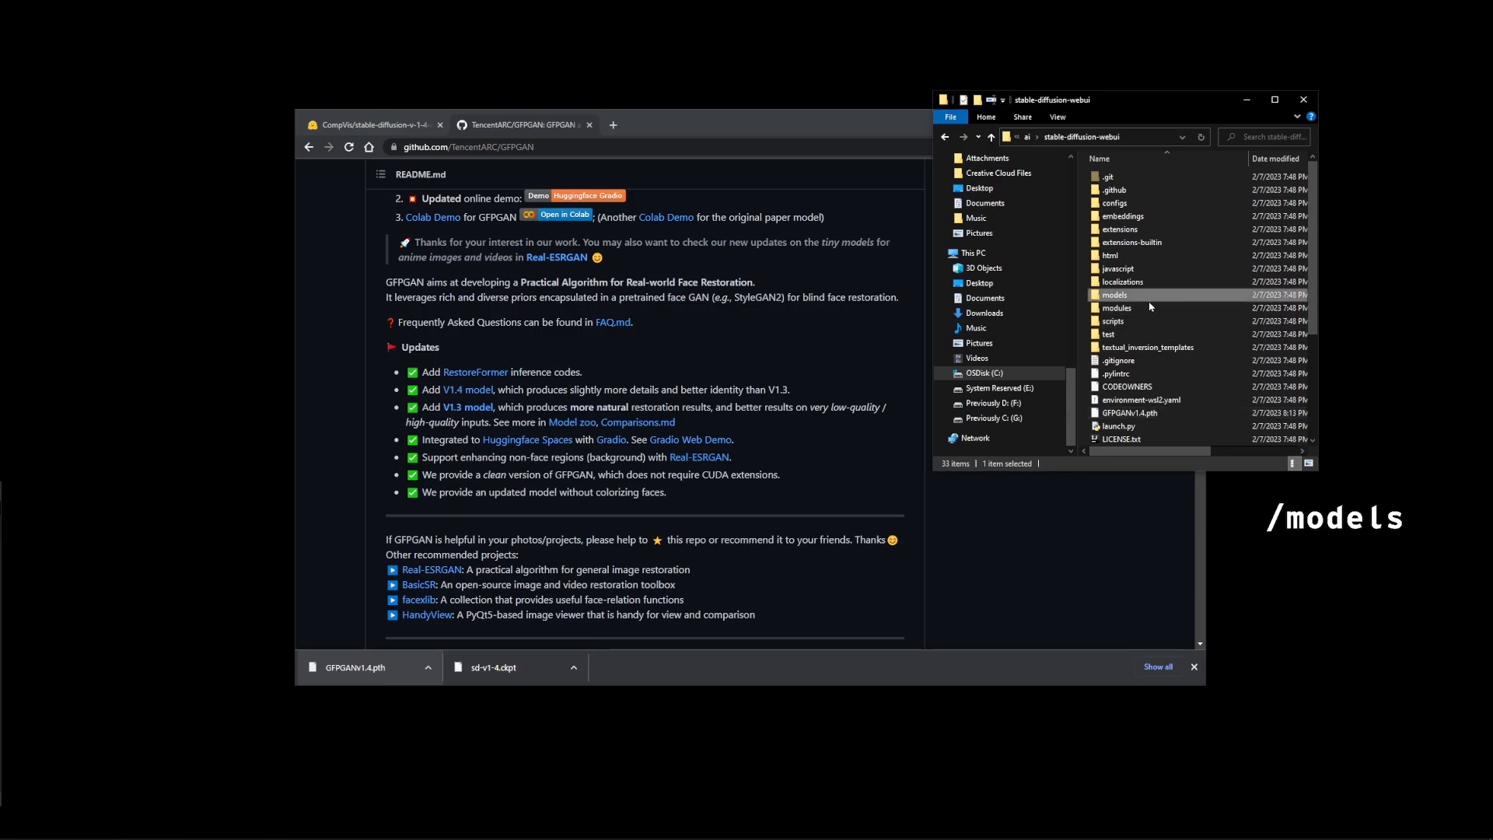
double_click(1113, 294)
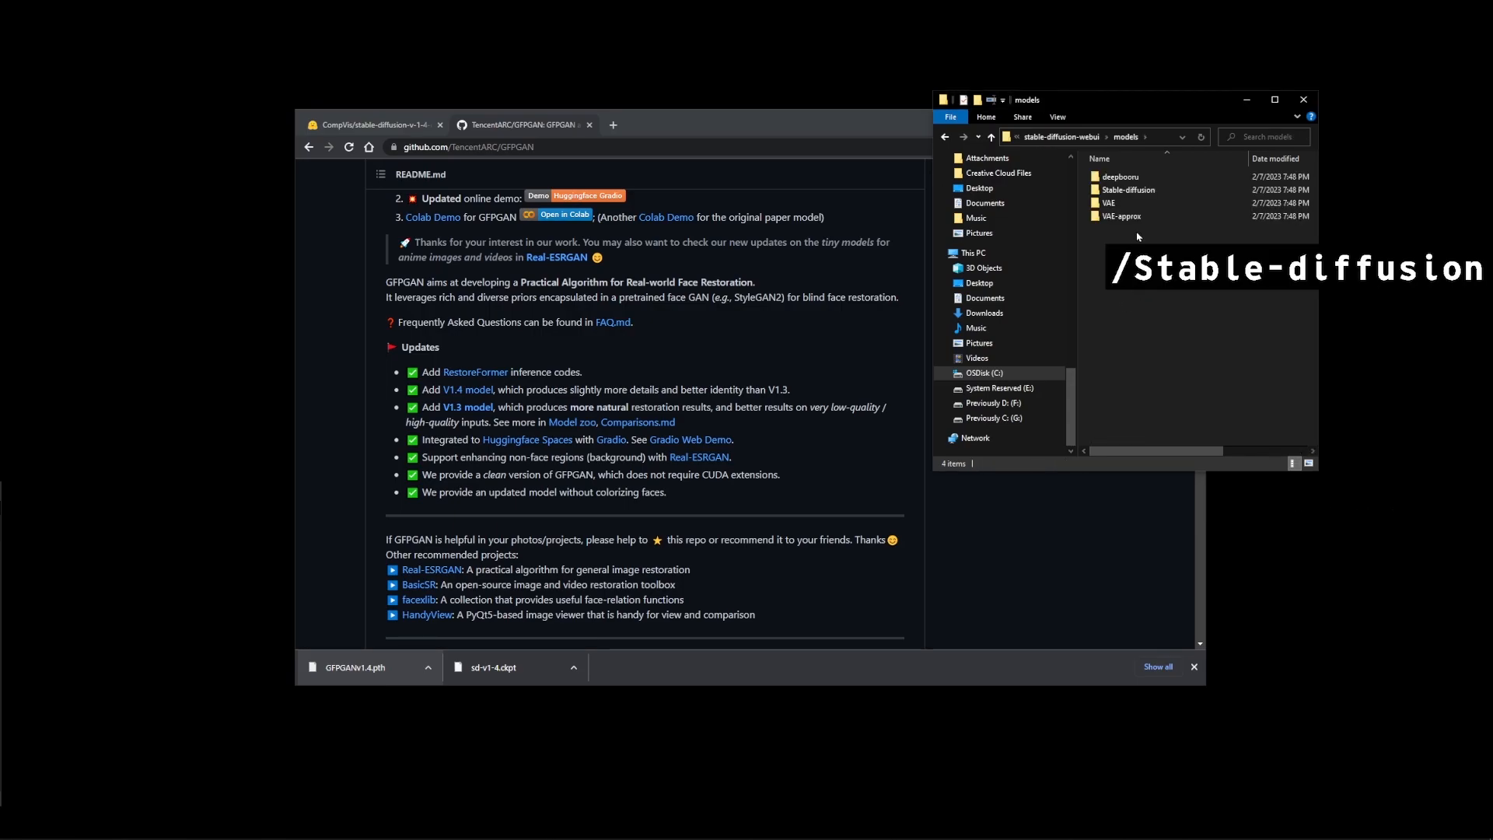
double_click(1127, 190)
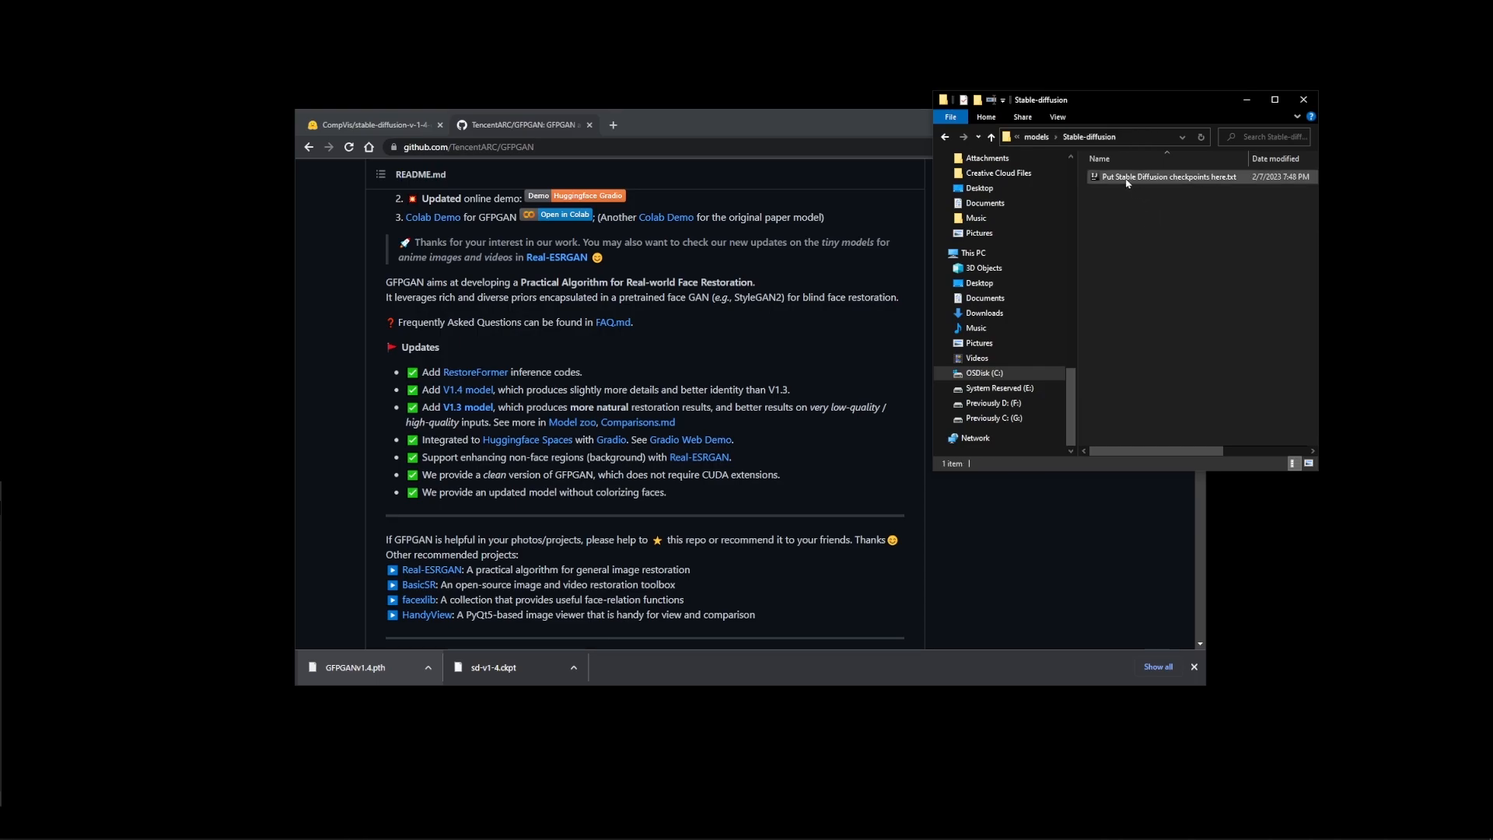
click(1166, 177)
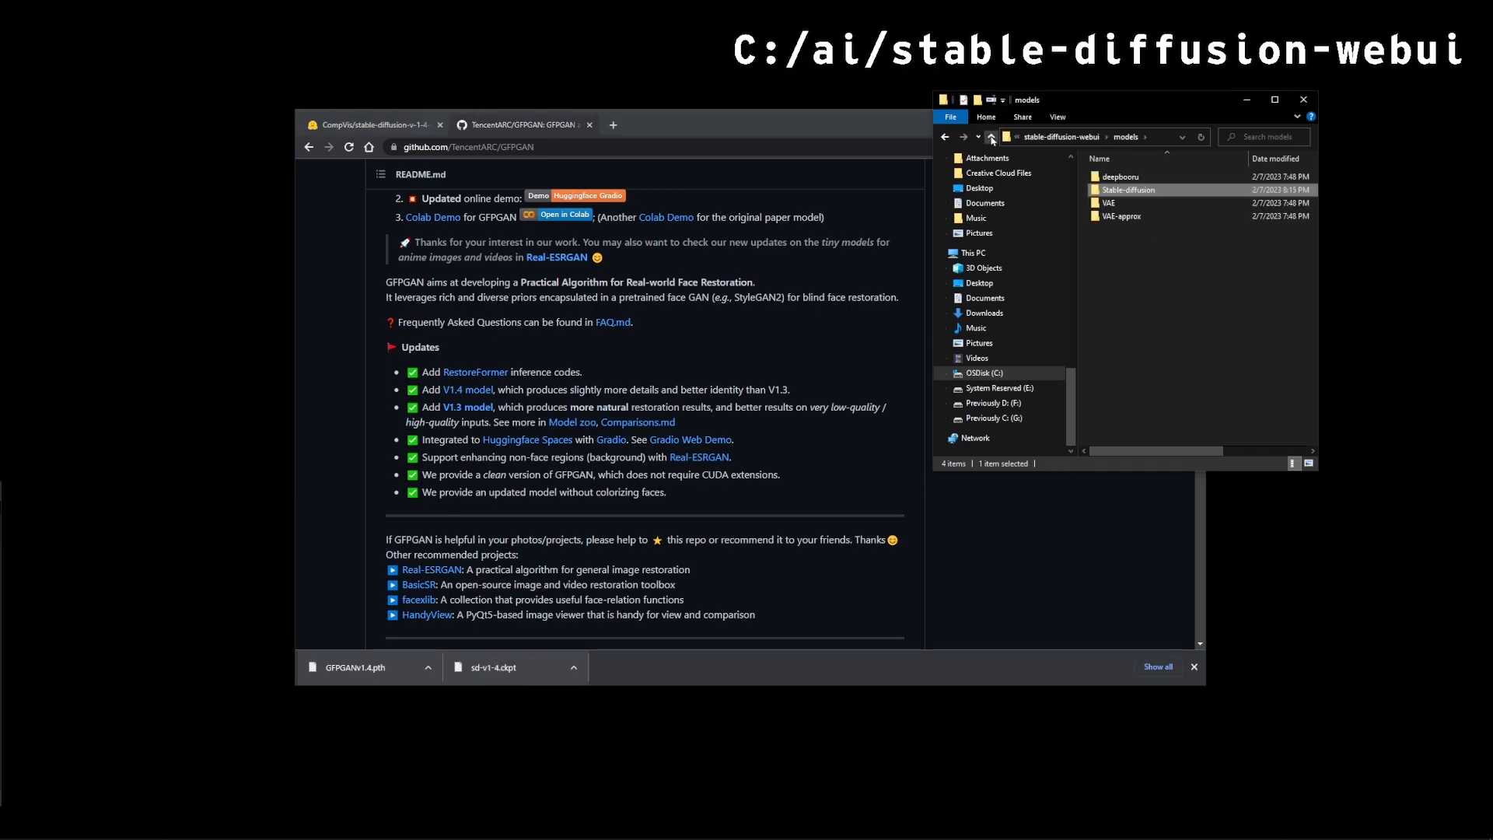
click(990, 137)
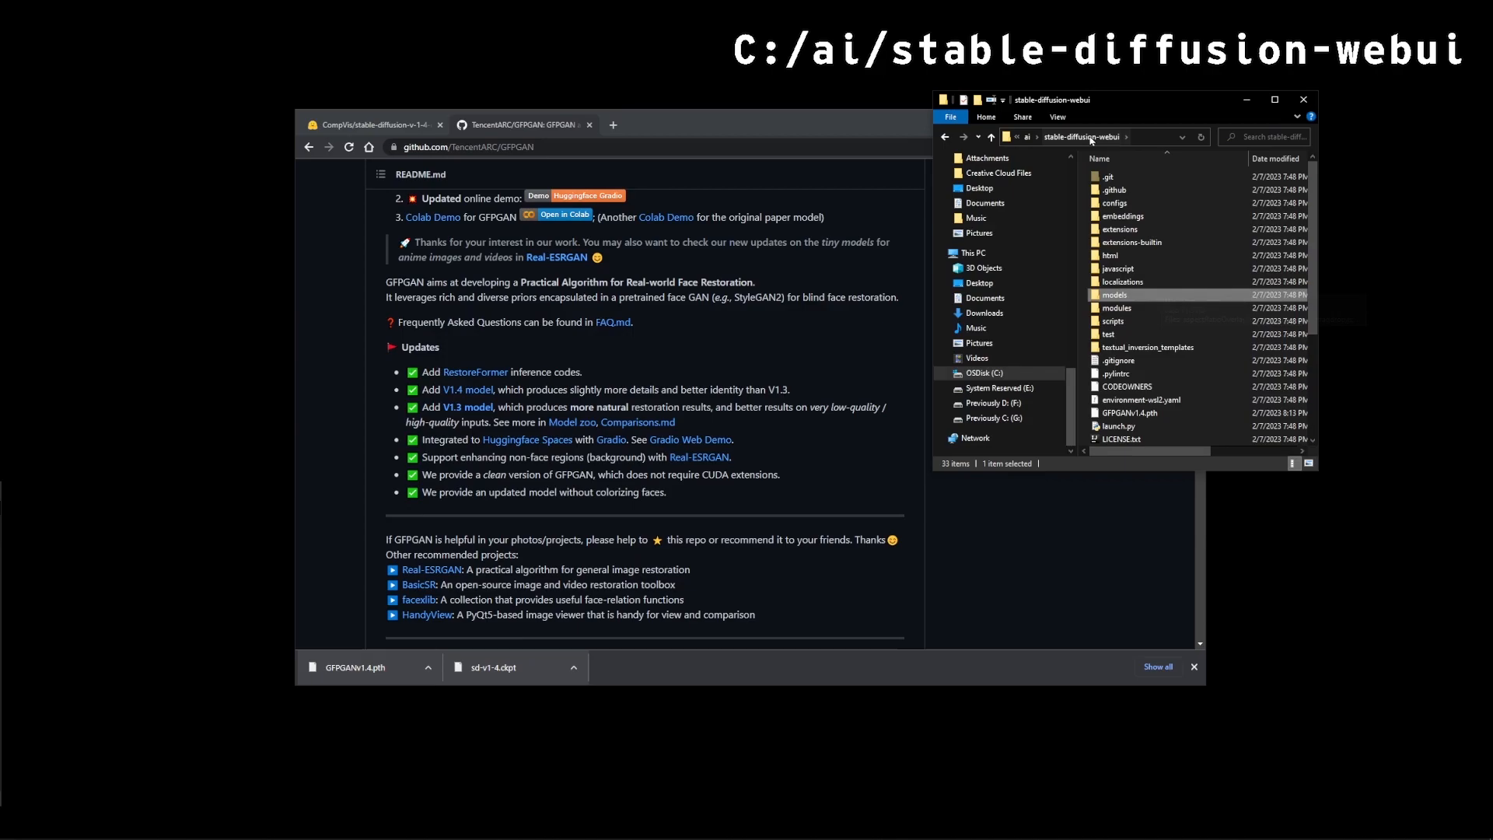
click(1090, 137)
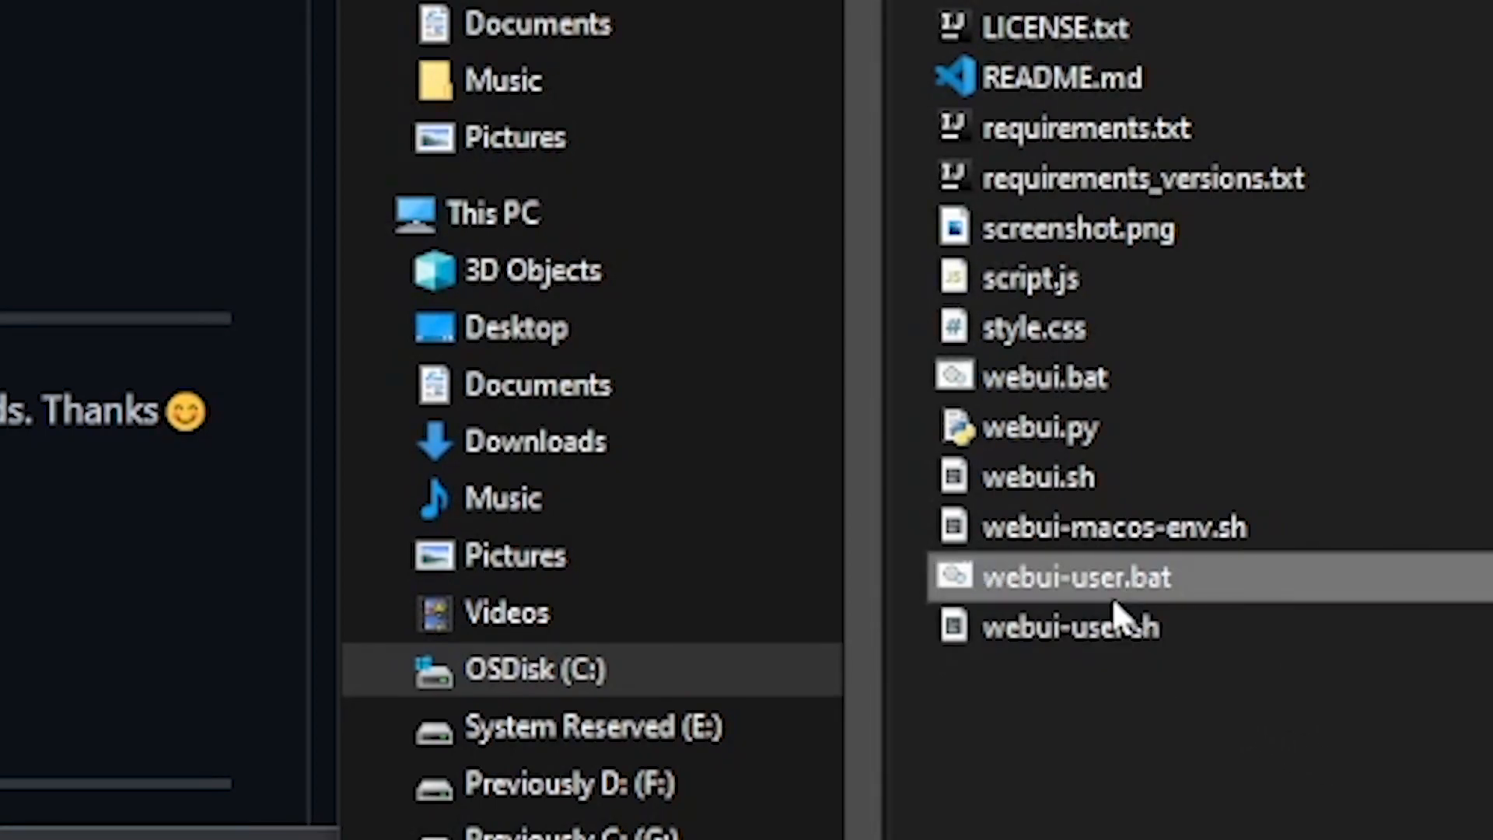
mouse_move(1076, 591)
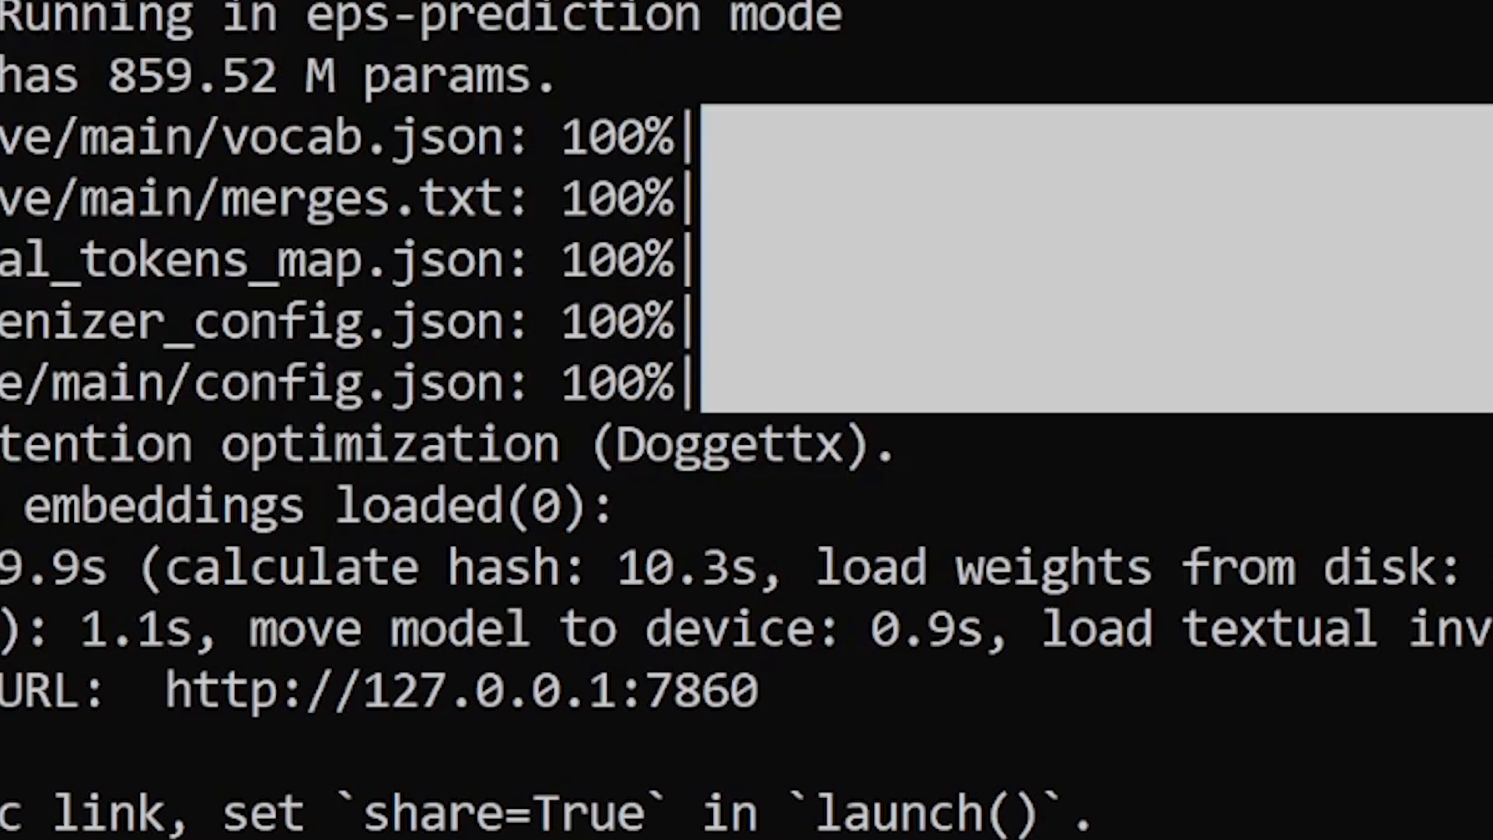
mouse_move(841, 87)
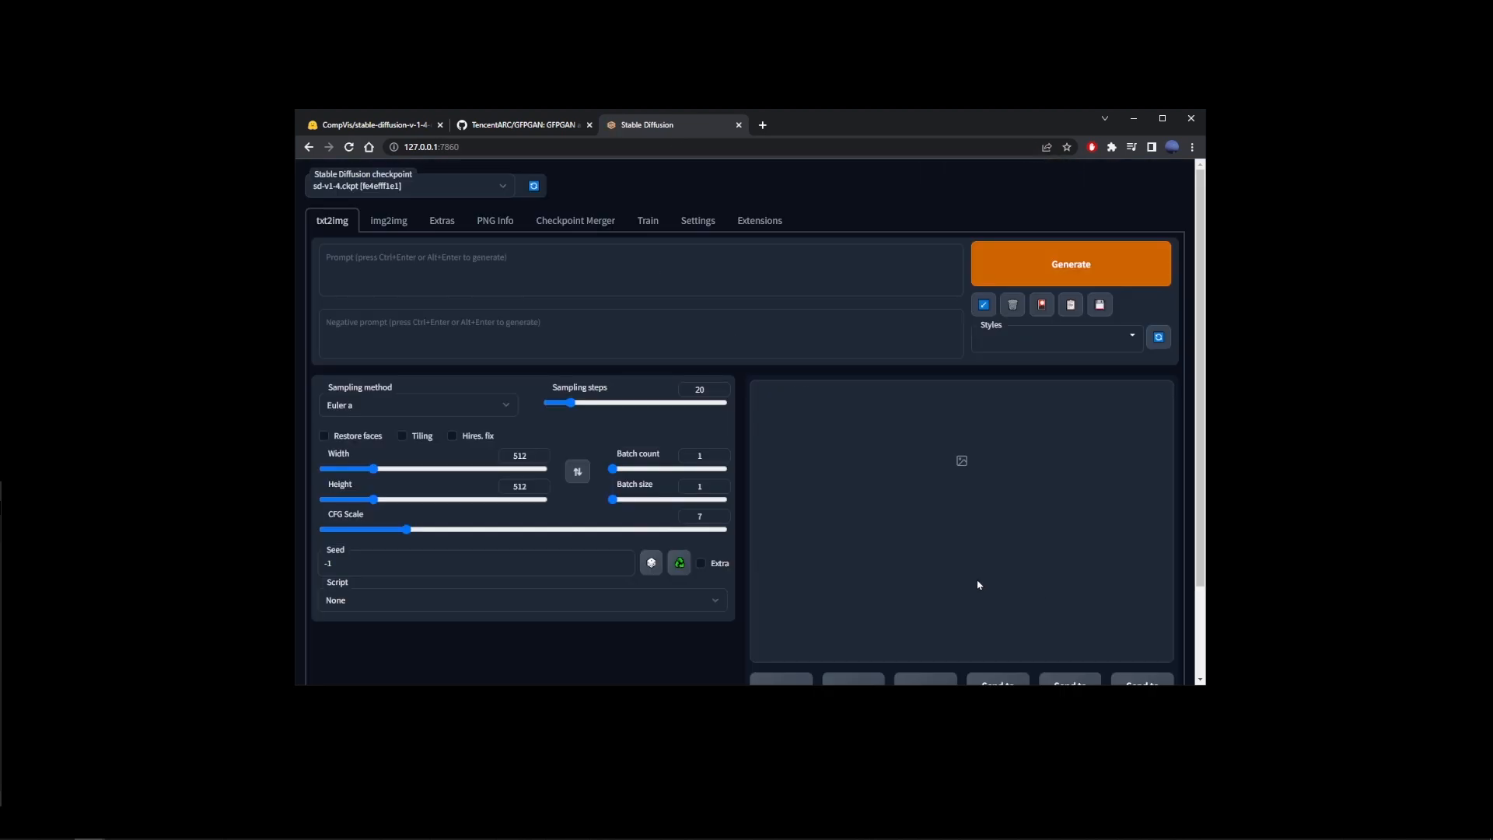
Generate an image from the txt2img prompt 'stable diffusion'.
text(stable diffusion)
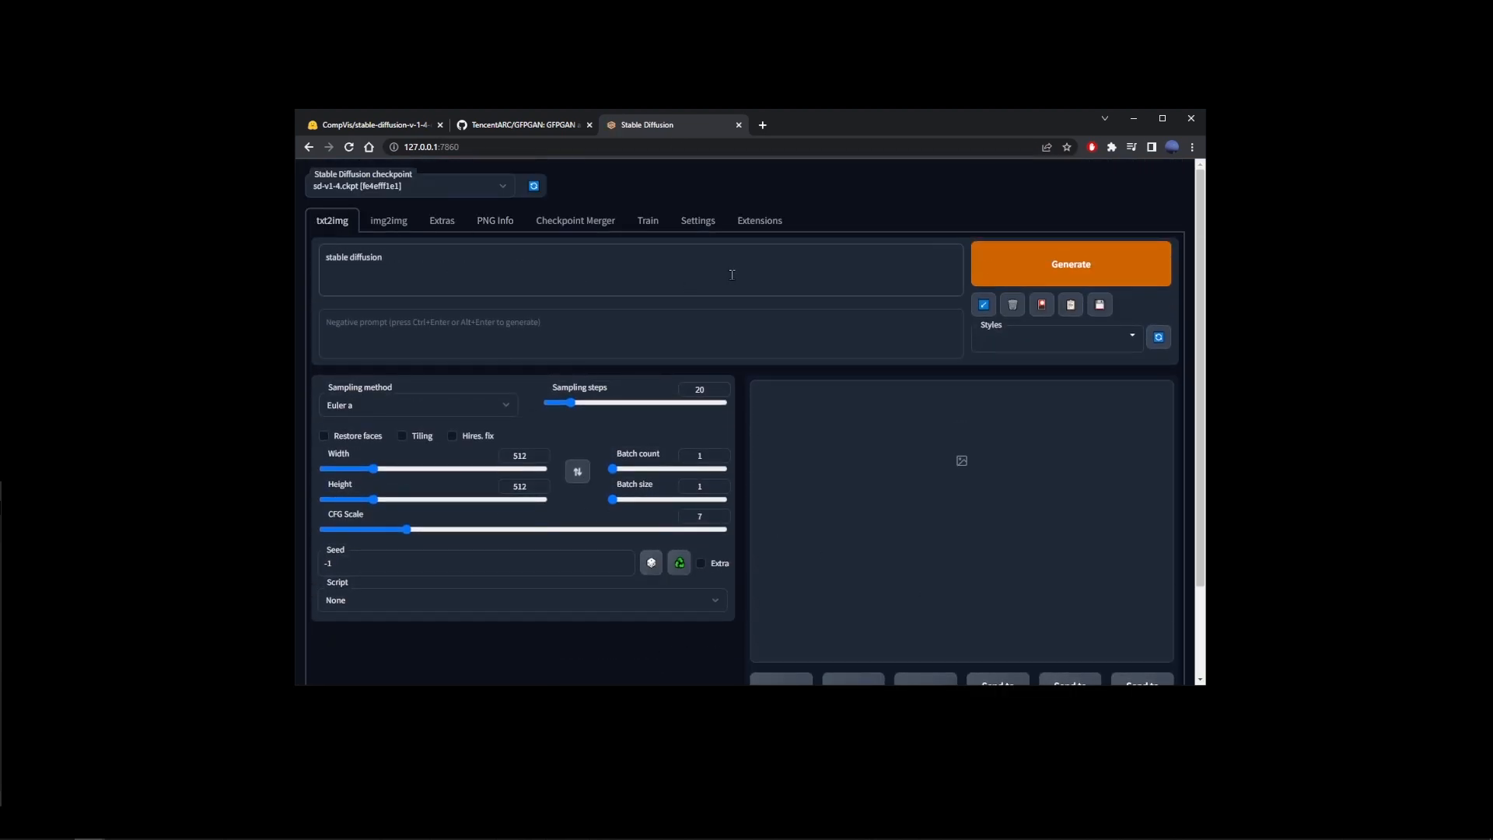
click(1070, 265)
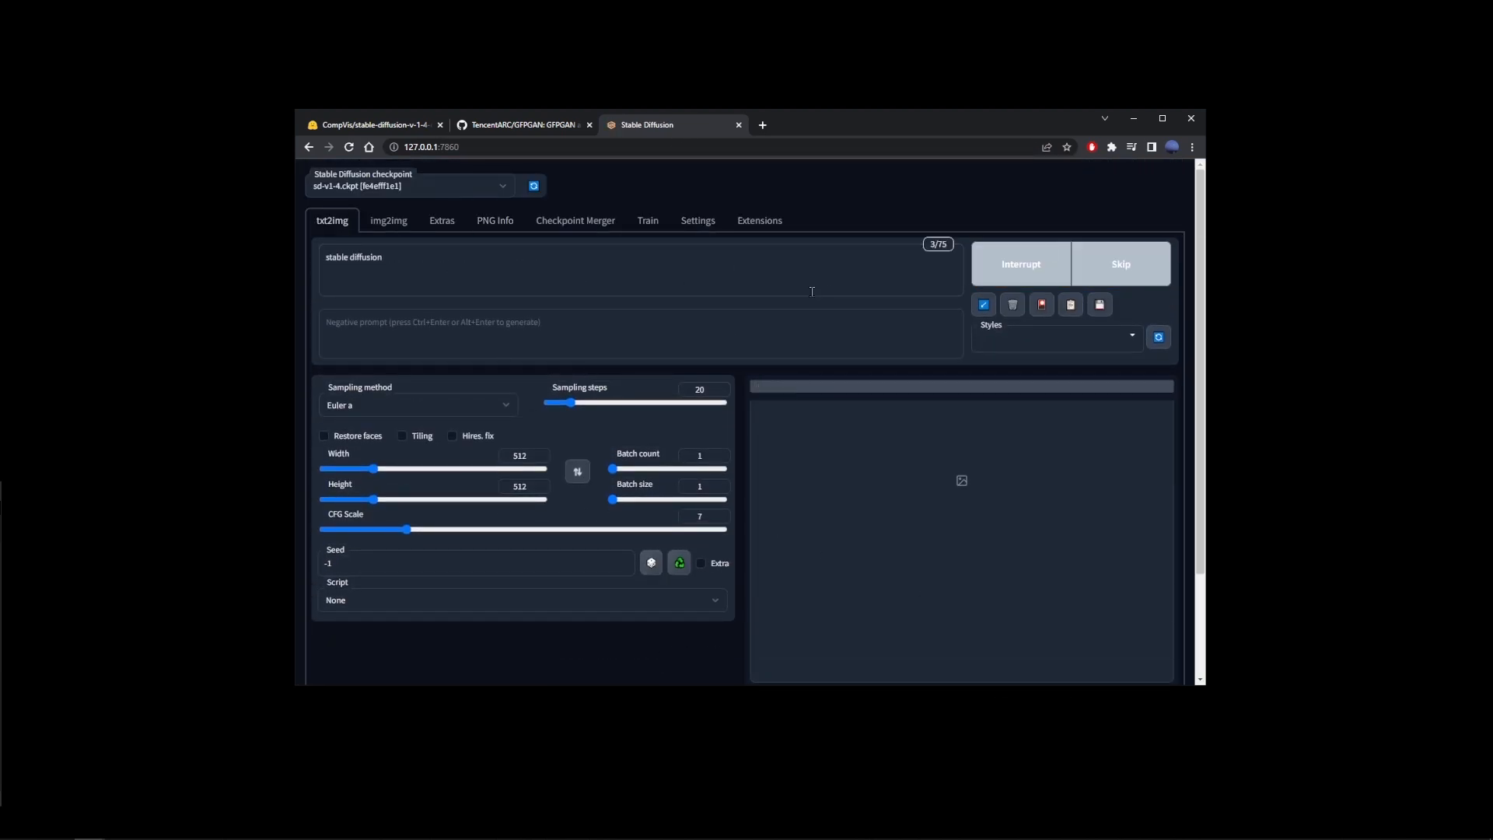